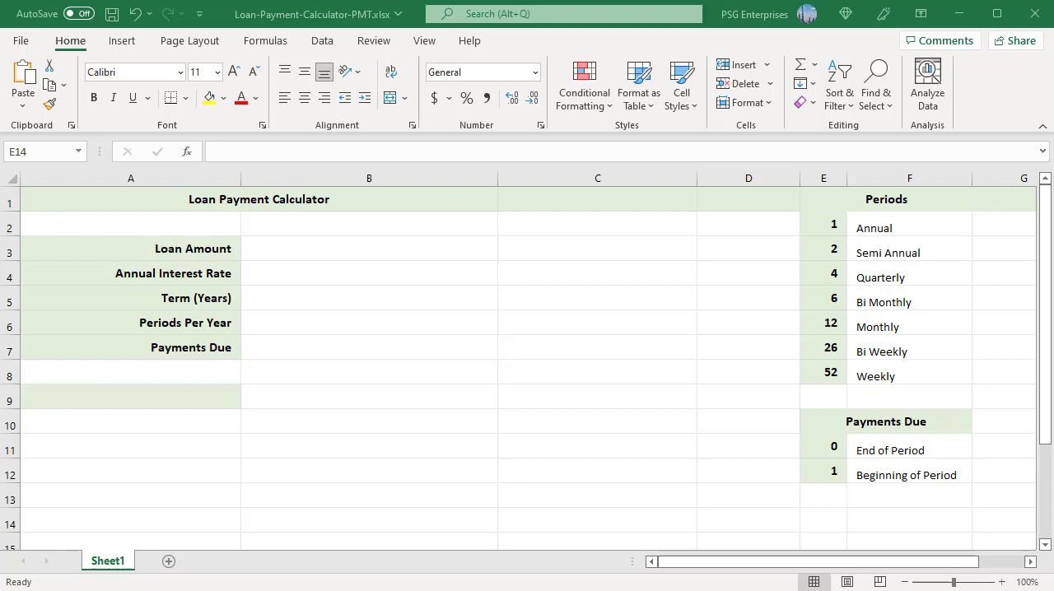
mouse_move(172, 432)
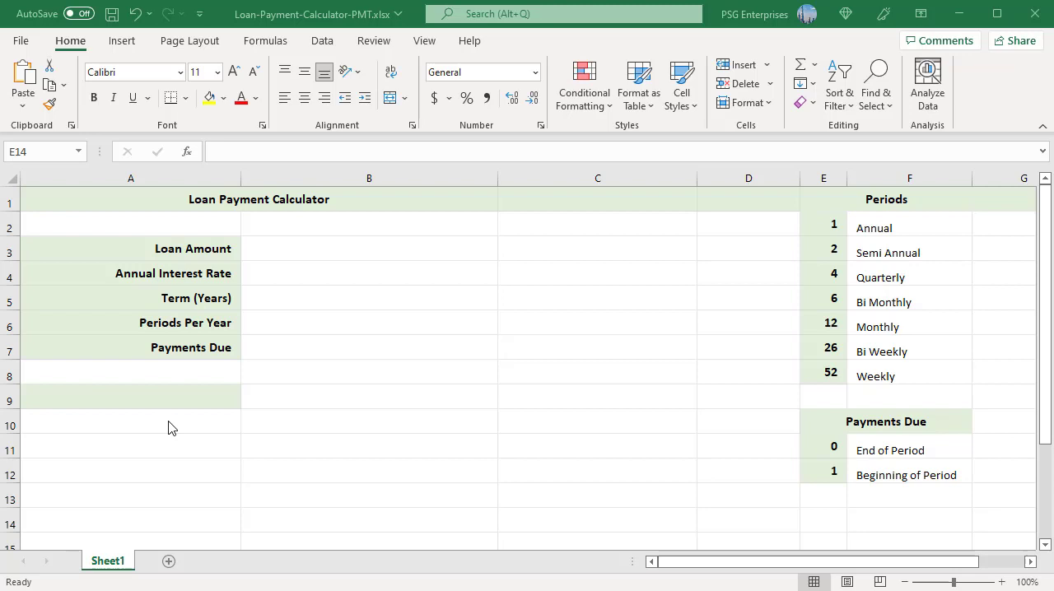
mouse_move(205, 473)
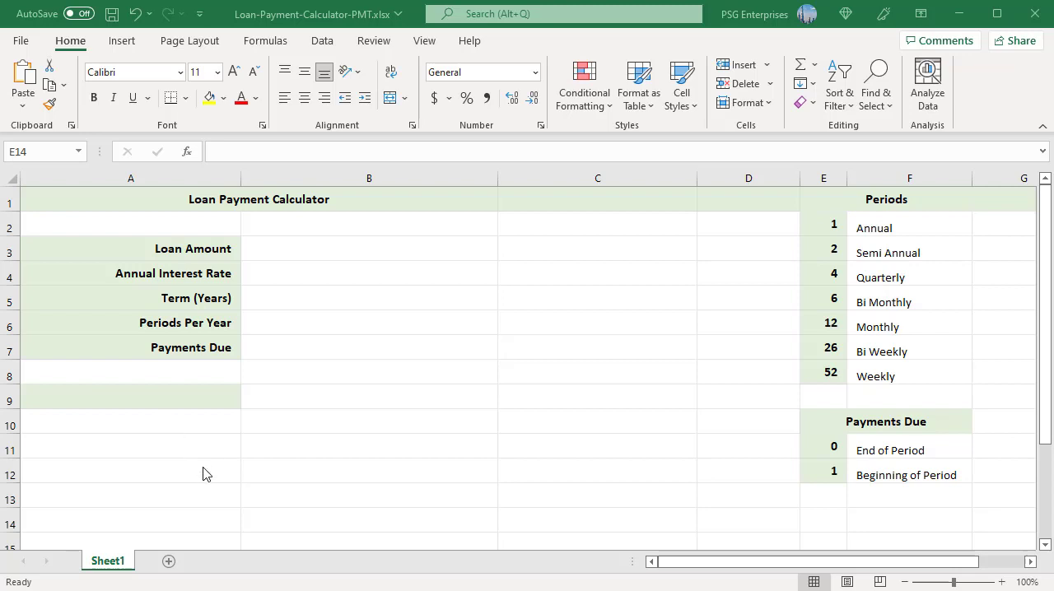
mouse_move(421, 495)
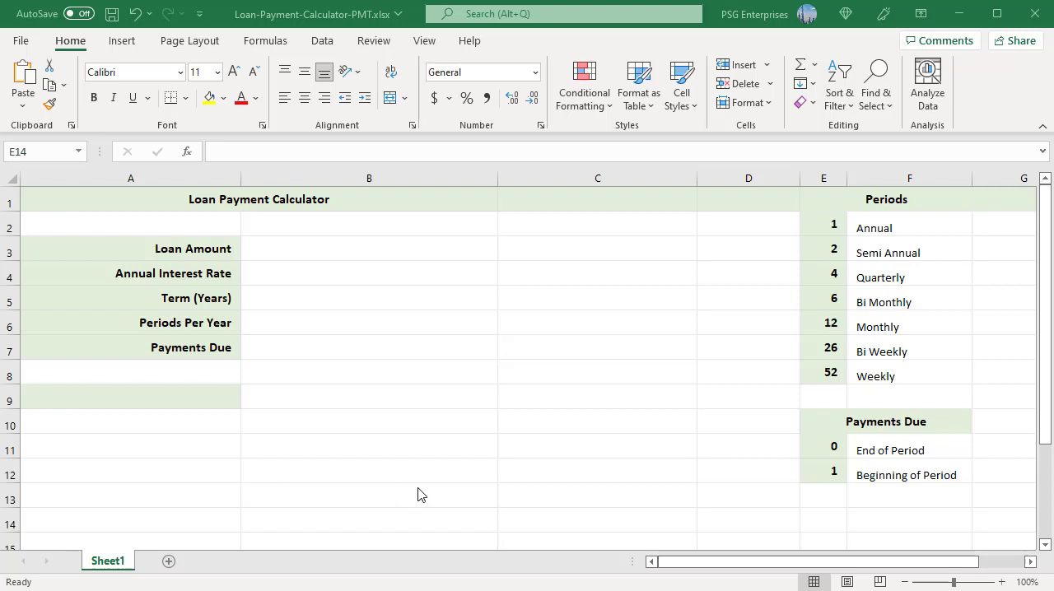
Step: Apply Currency number format to the Loan Amount cell B3
left_click(822, 519)
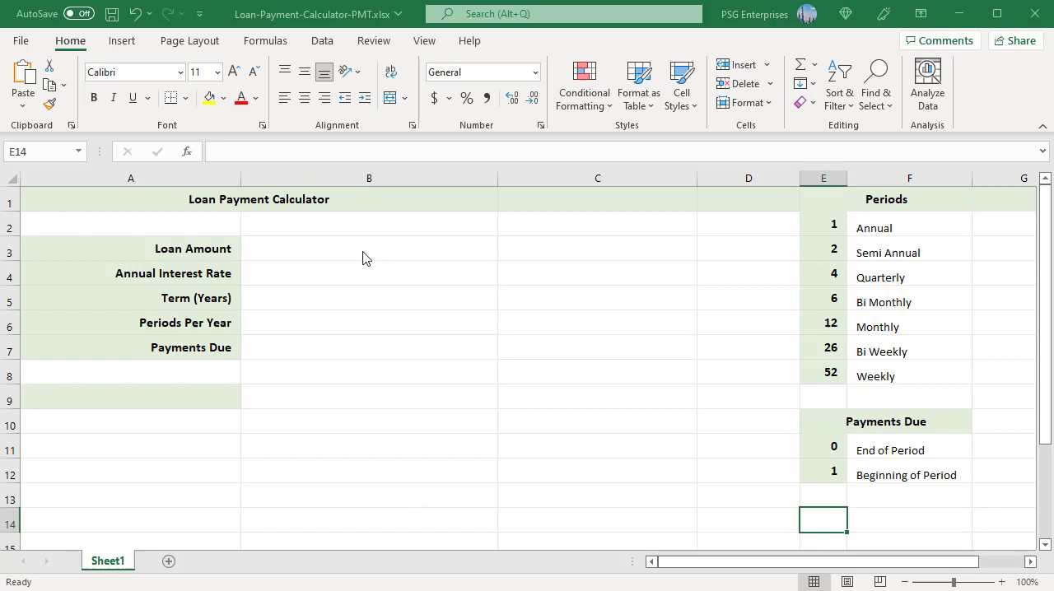
left_click(369, 248)
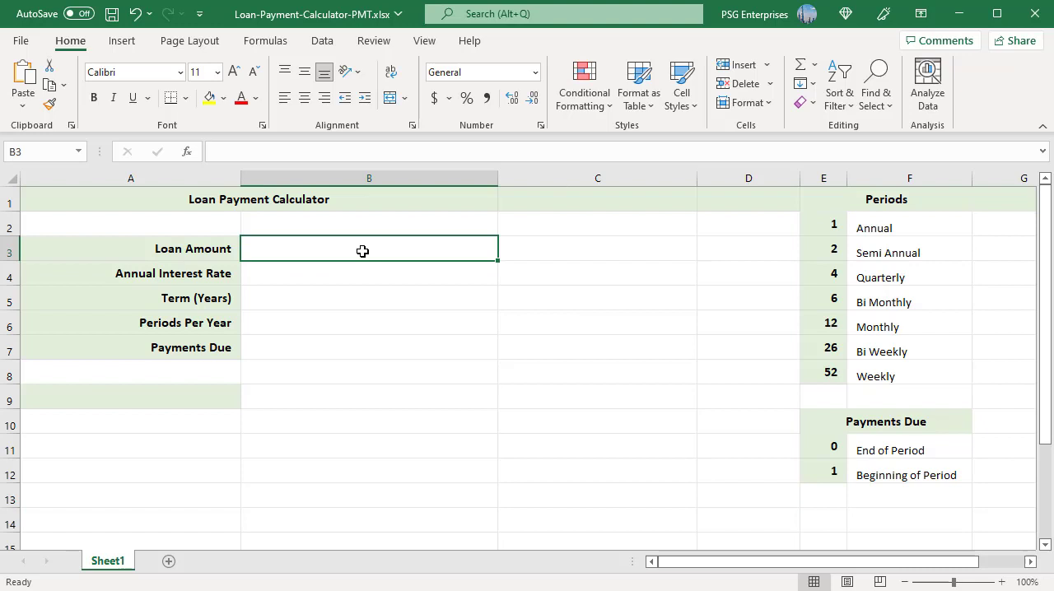
mouse_move(554, 134)
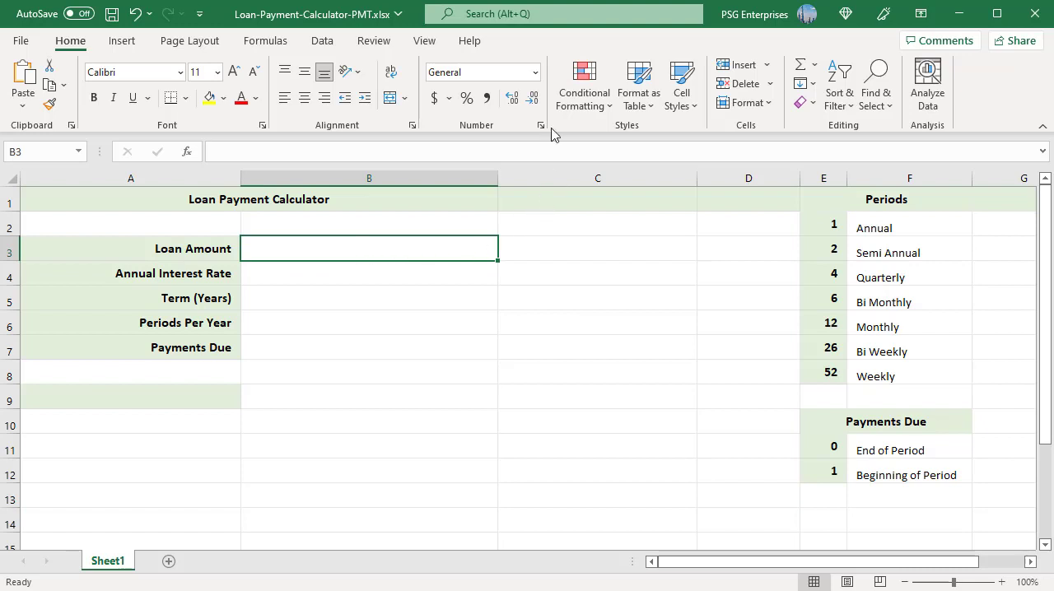
mouse_move(536, 72)
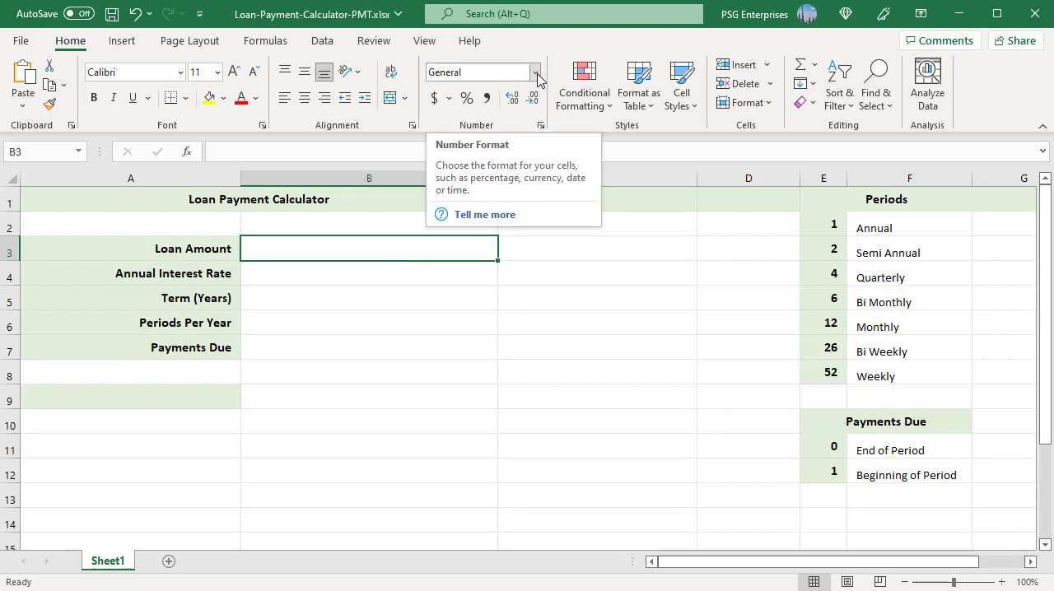
left_click(535, 71)
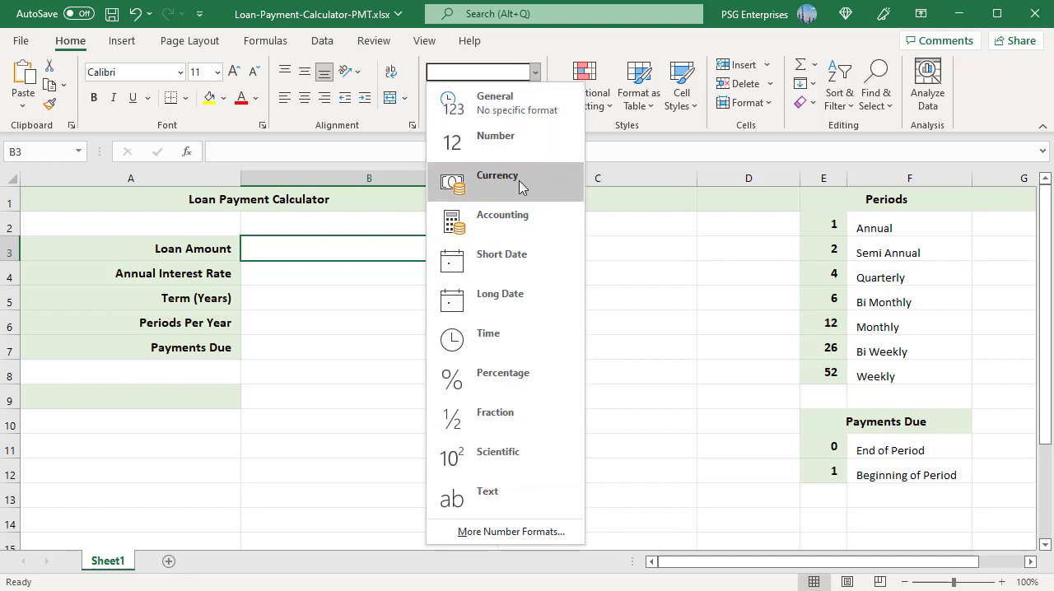
left_click(498, 176)
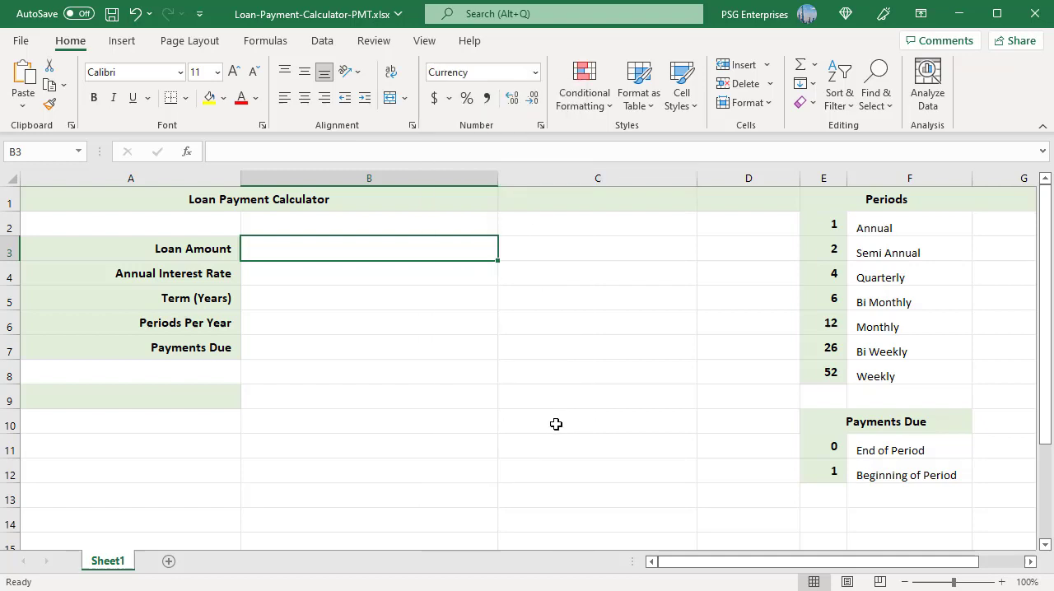
mouse_move(421, 425)
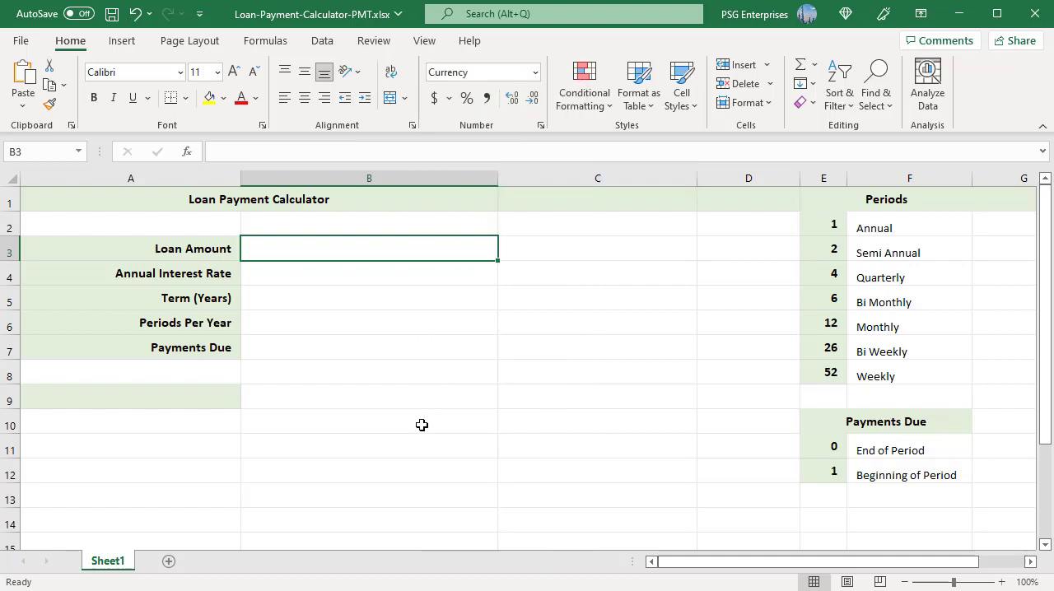
Step: Format Annual Interest Rate cell B4 as Percentage with 3 decimal places
left_click(369, 272)
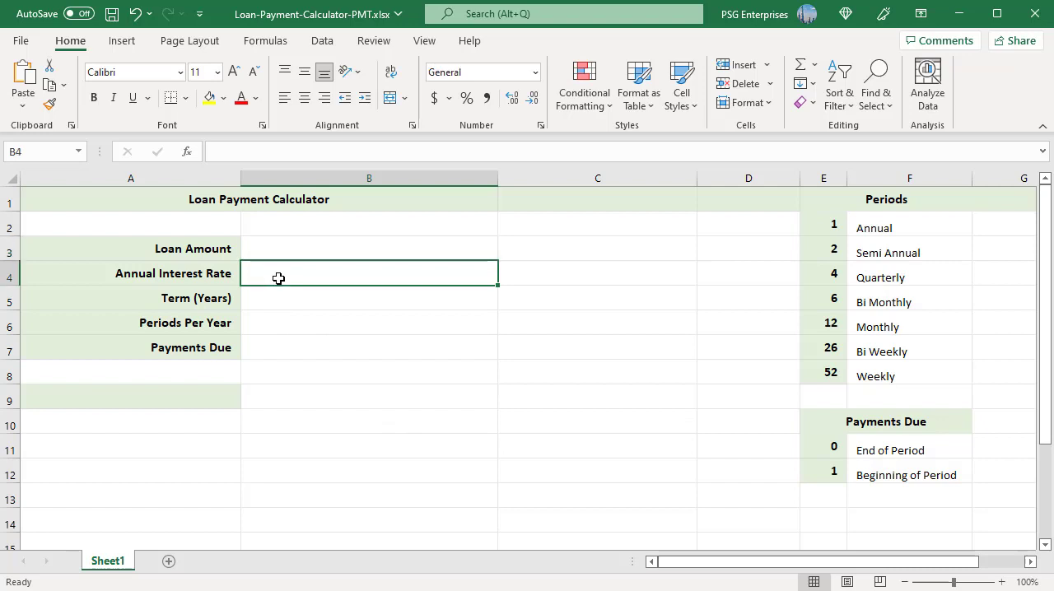
mouse_move(297, 288)
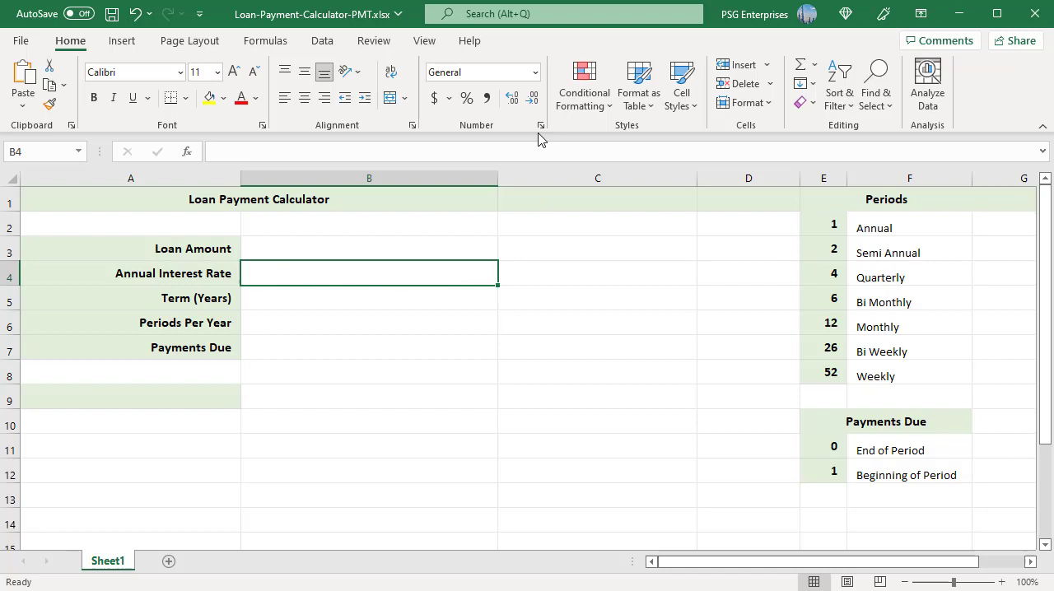
left_click(541, 125)
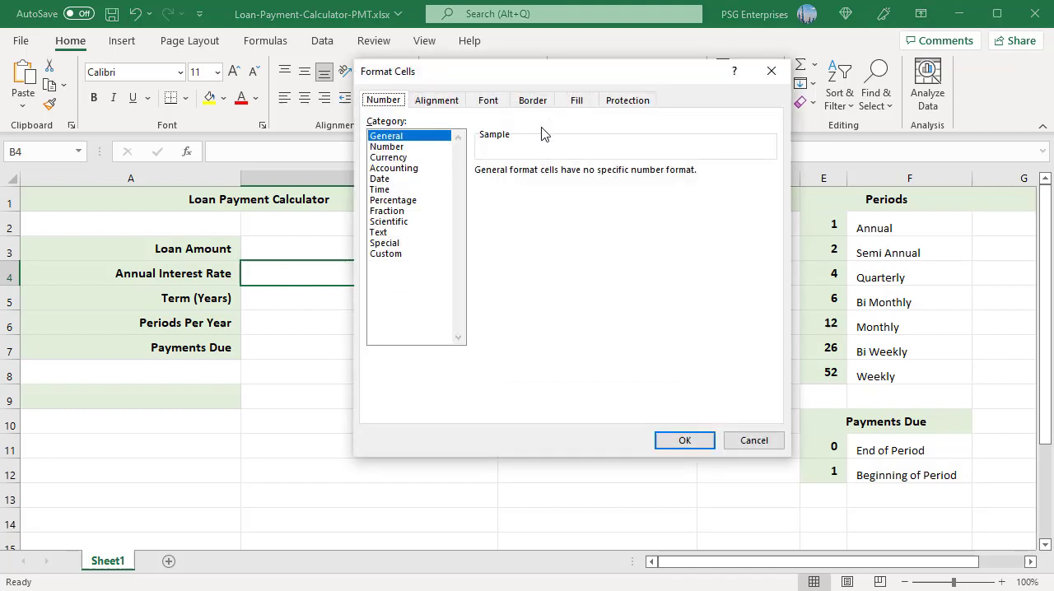
left_click(392, 199)
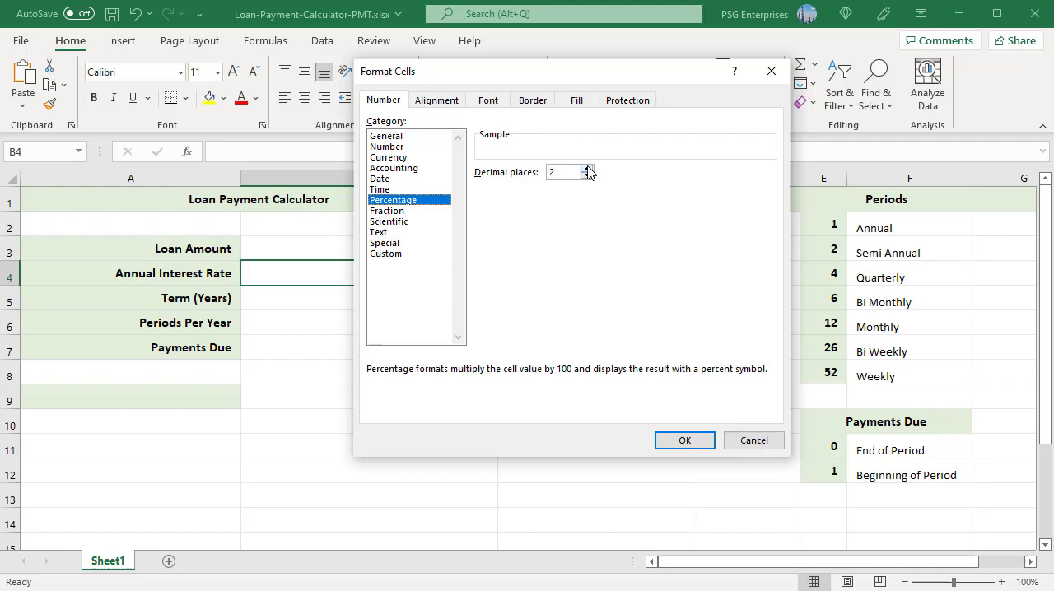
left_click(586, 168)
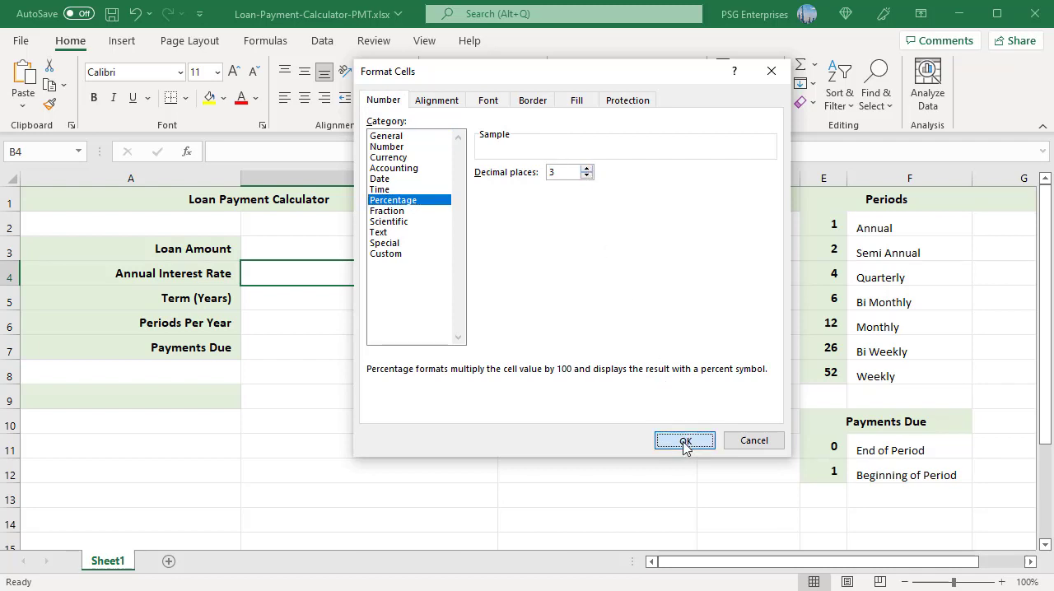
left_click(684, 440)
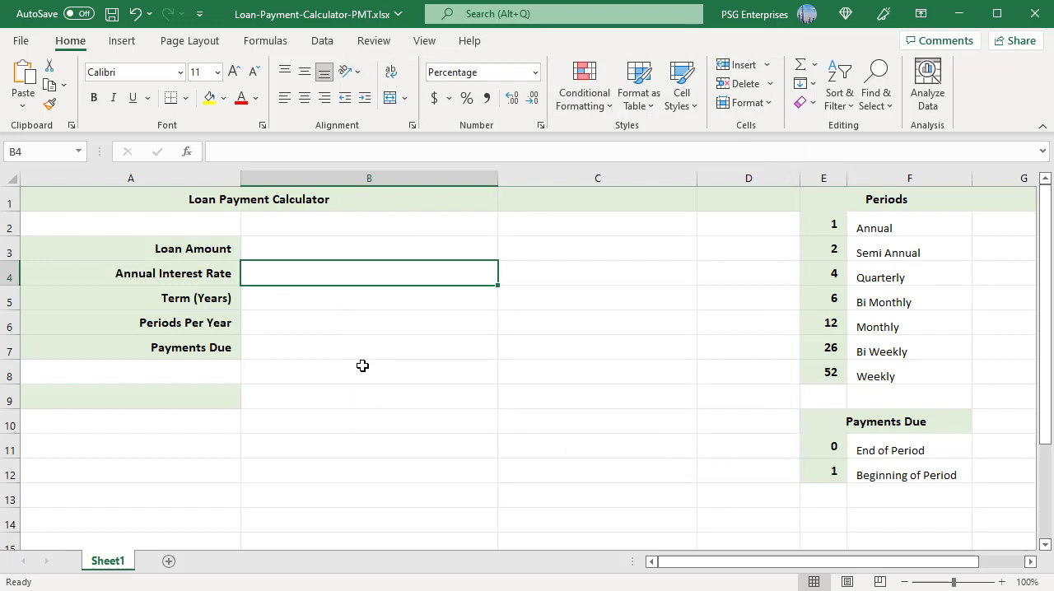
mouse_move(441, 320)
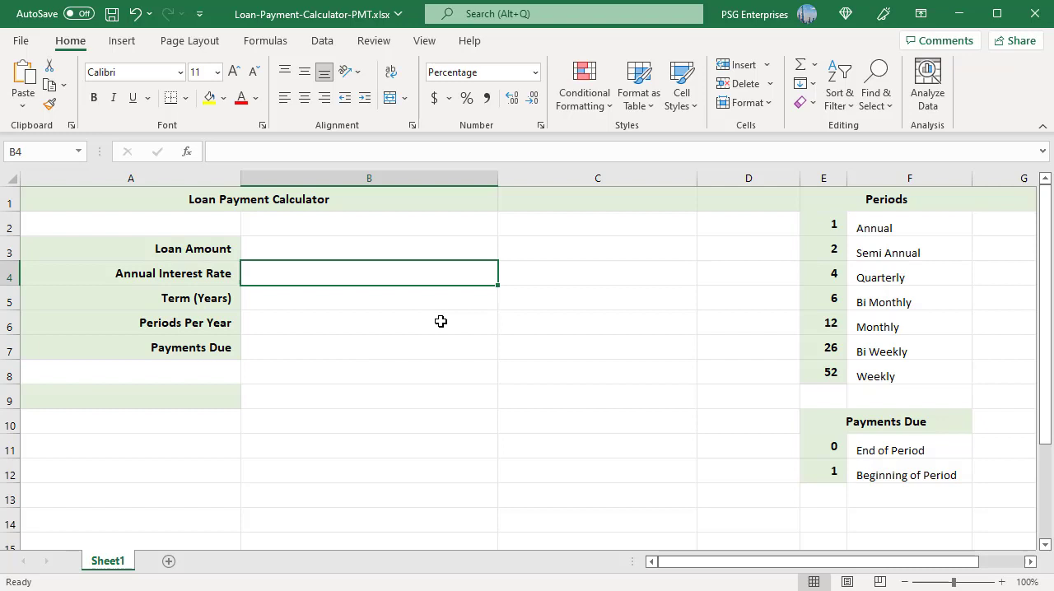
Step: Set B6's data validation to a List with source 1,2,4,6,12,26,52
left_click(323, 41)
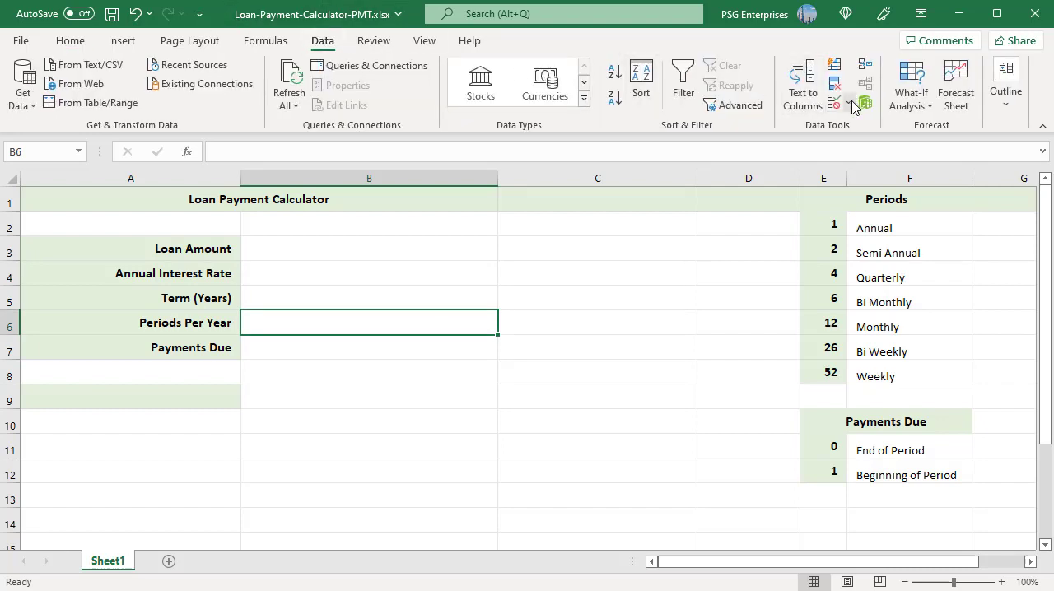
left_click(839, 101)
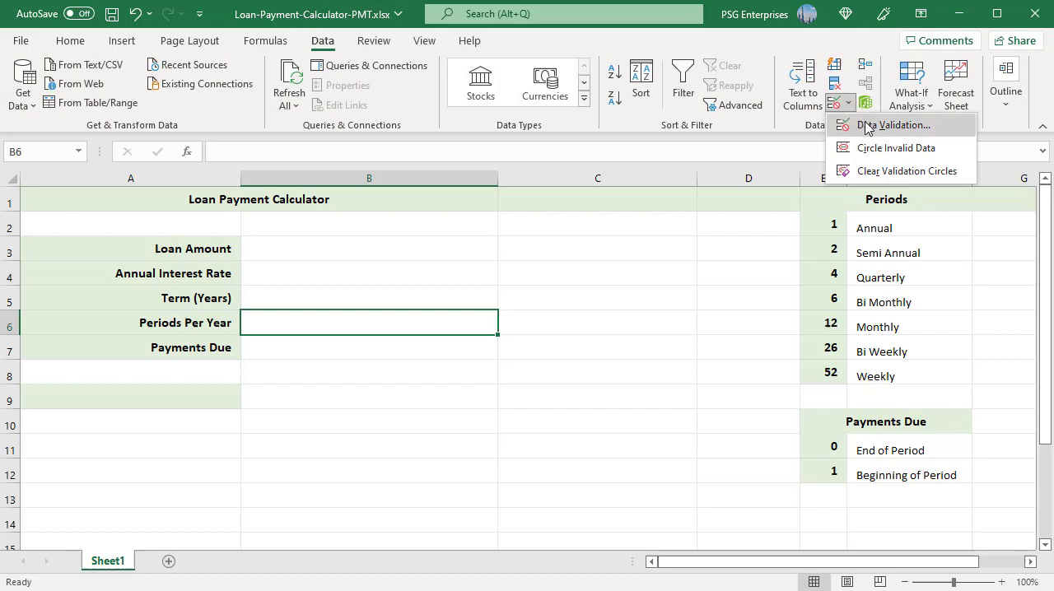
left_click(893, 124)
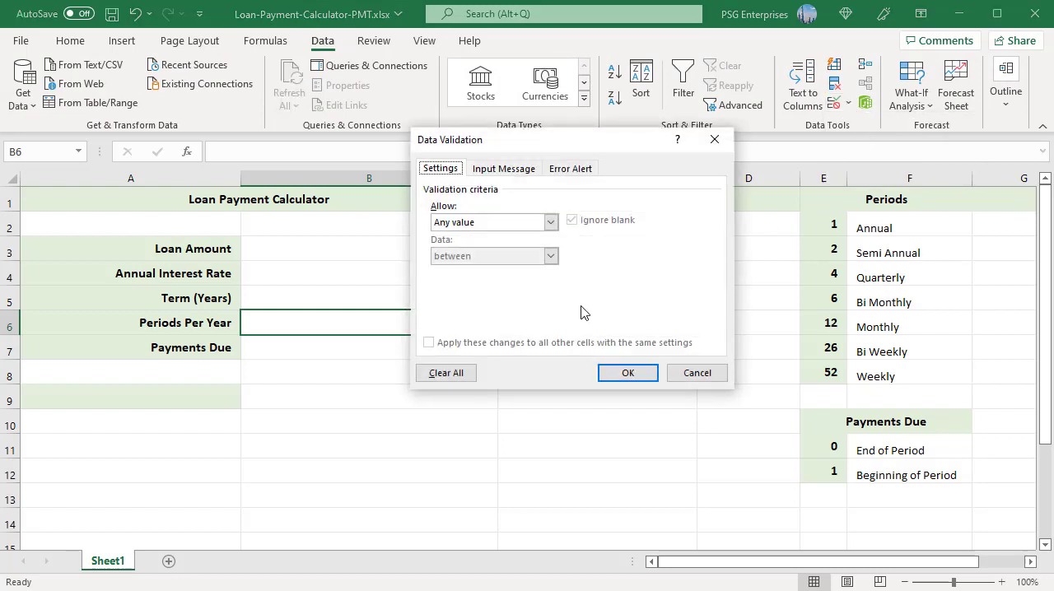
left_click(549, 222)
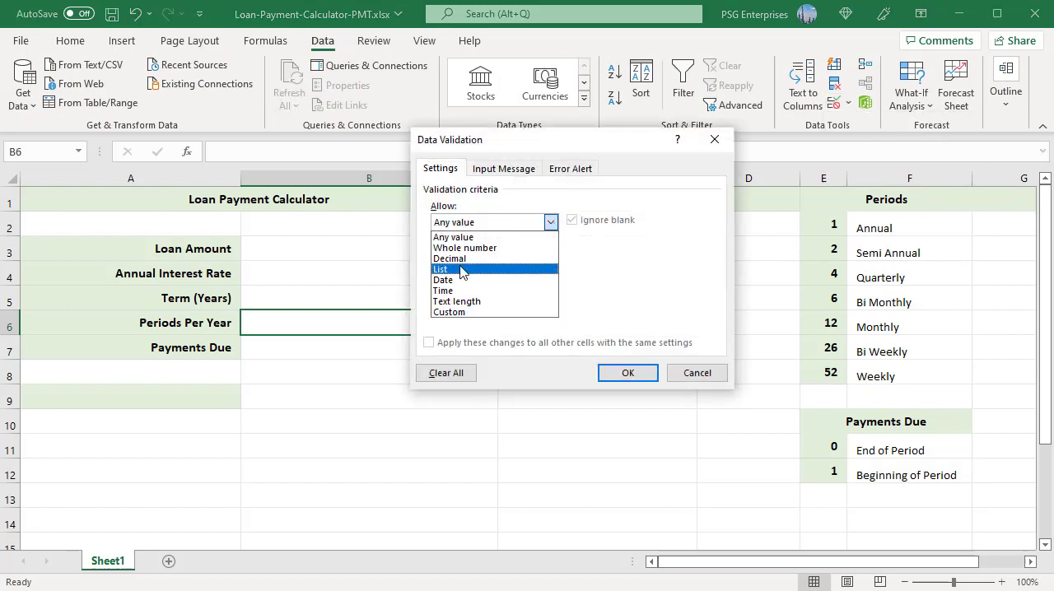
left_click(442, 269)
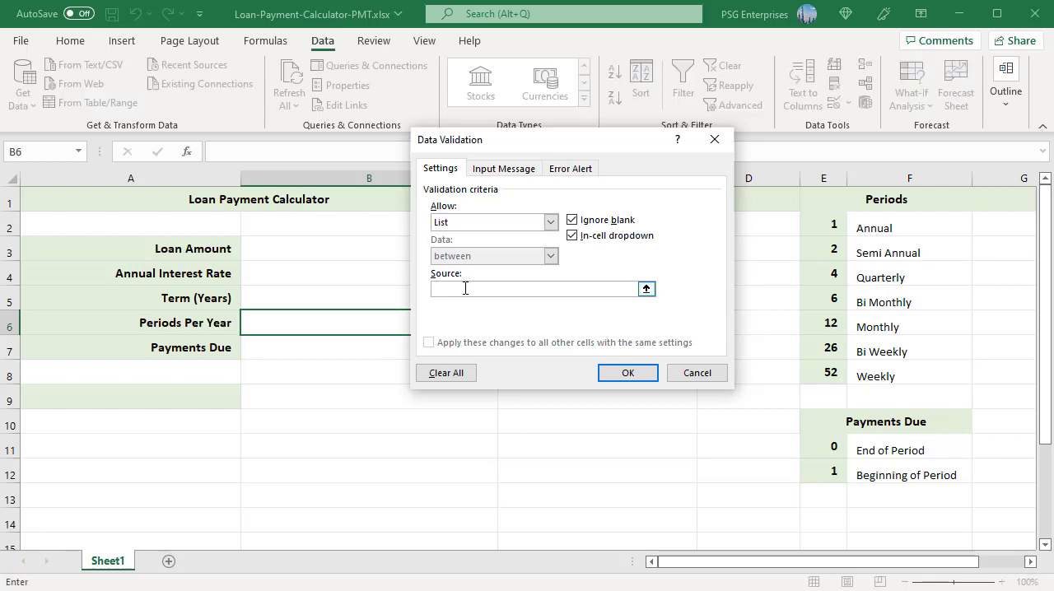
type("1,2,4,")
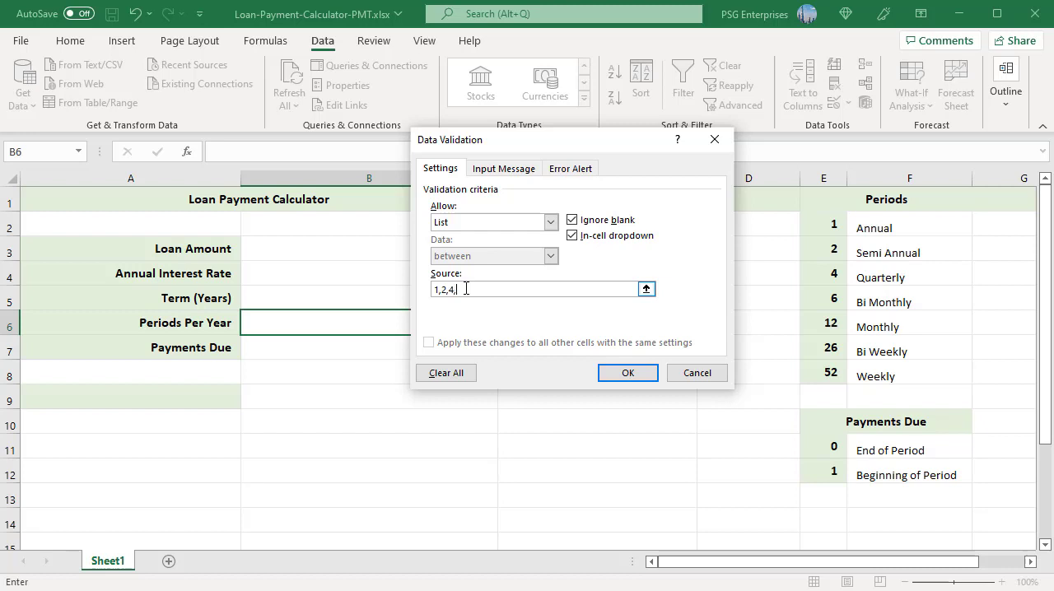
type("6,12,26,52")
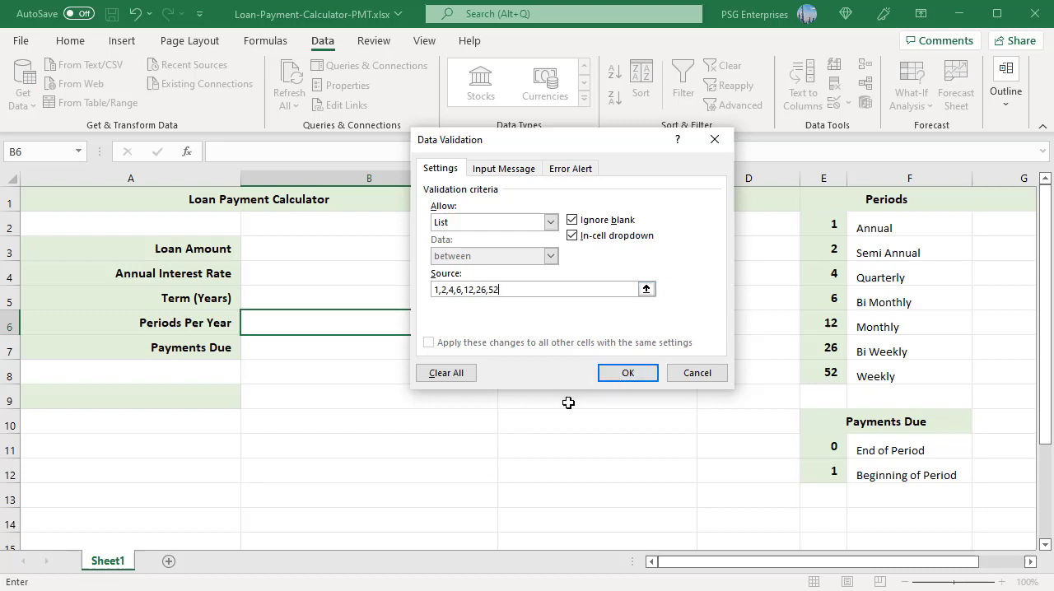
Step: Turn off the input message, add an 'Invalid Period' error alert, and confirm validation
left_click(503, 168)
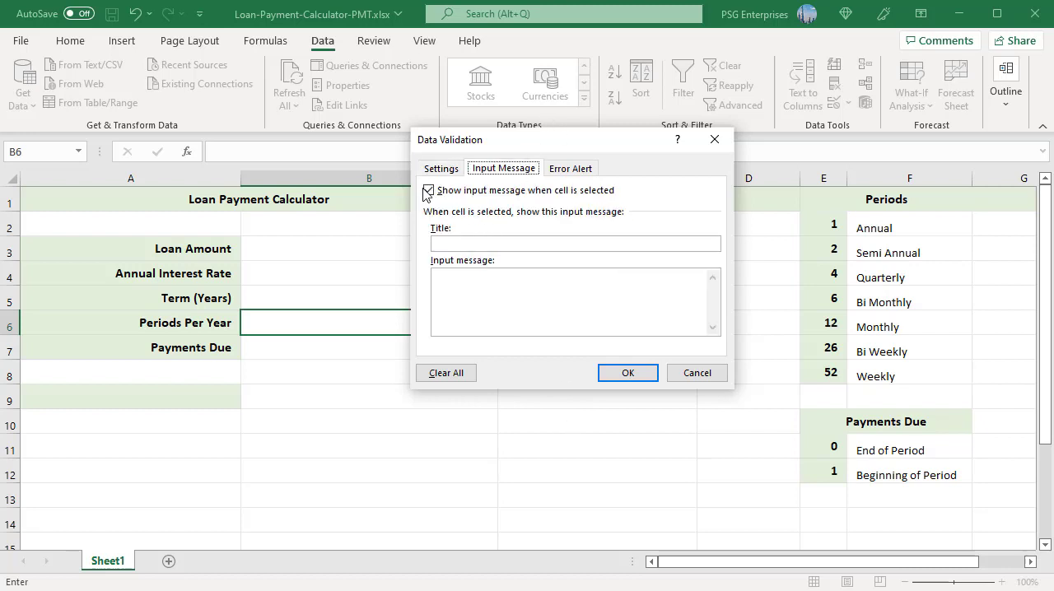
left_click(428, 190)
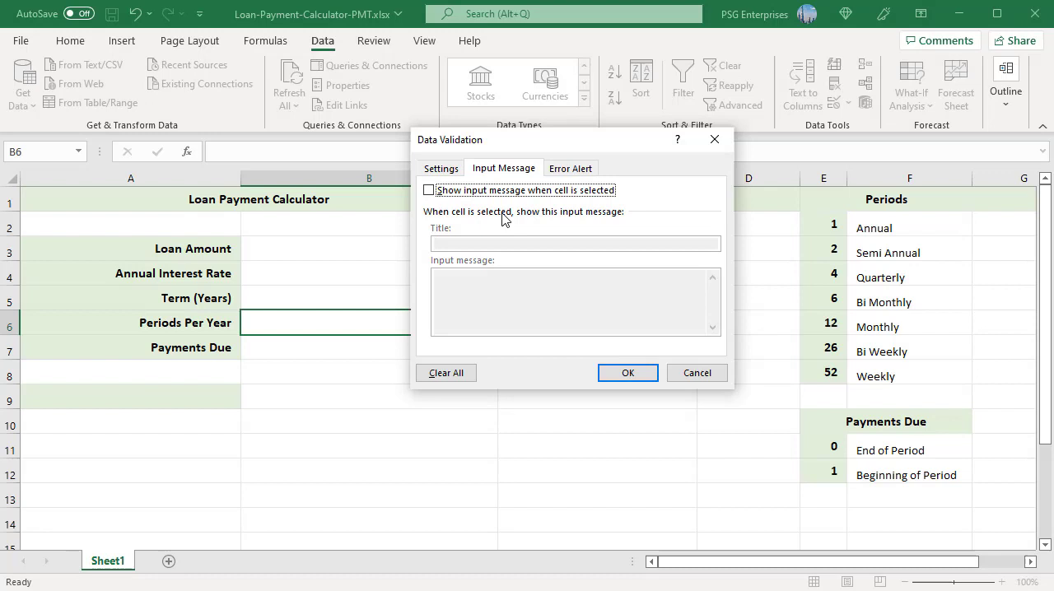
left_click(570, 168)
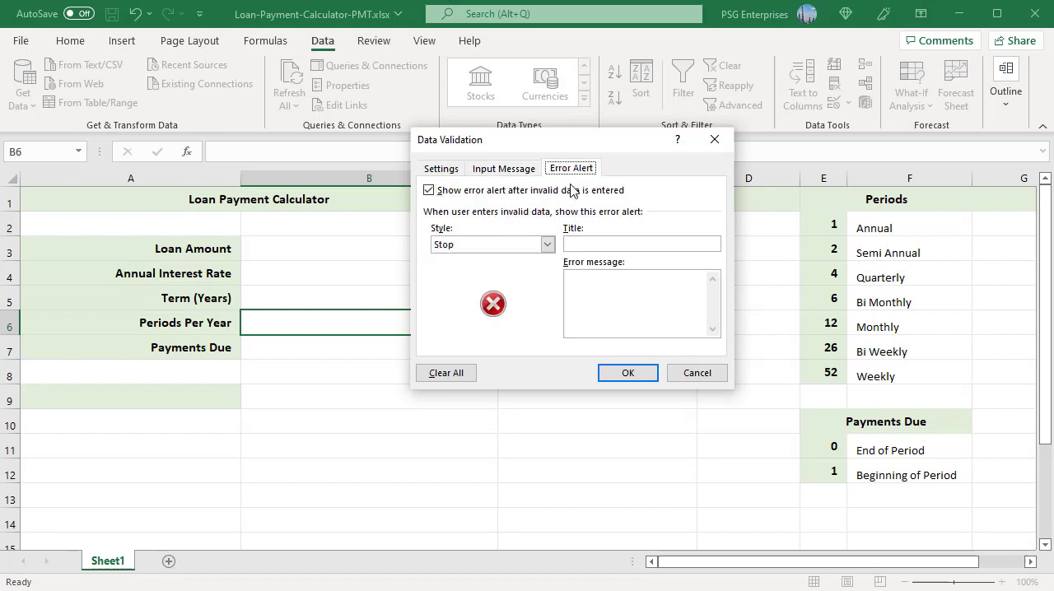
left_click(641, 244)
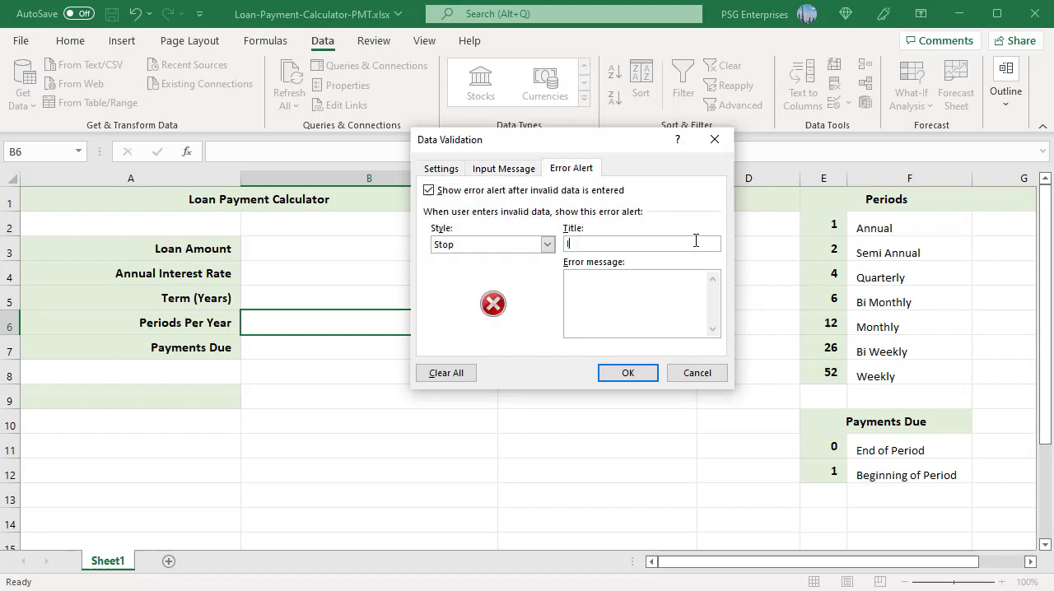
type("Invalid")
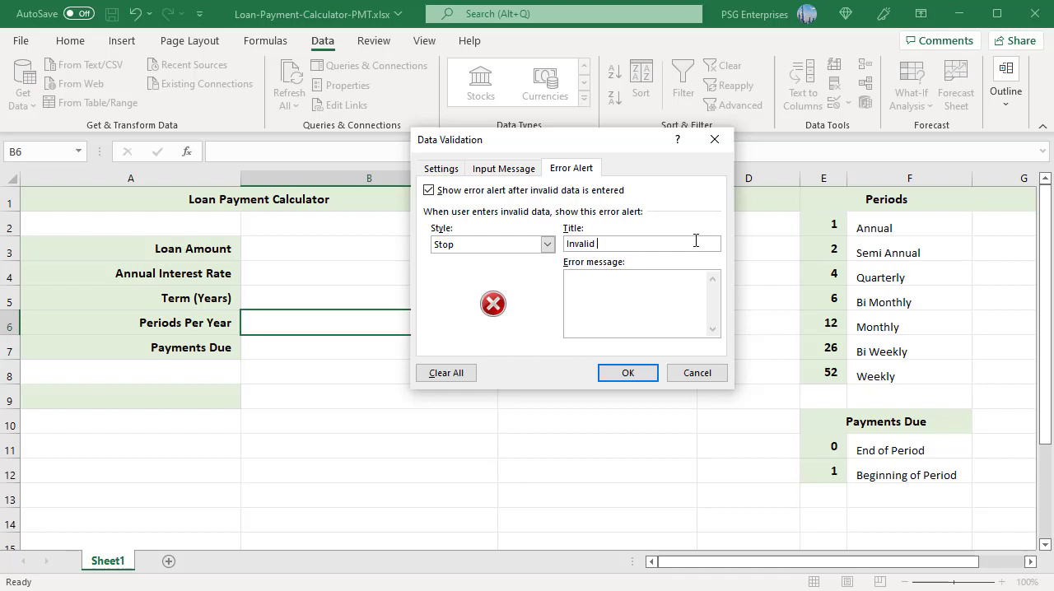
type("Period")
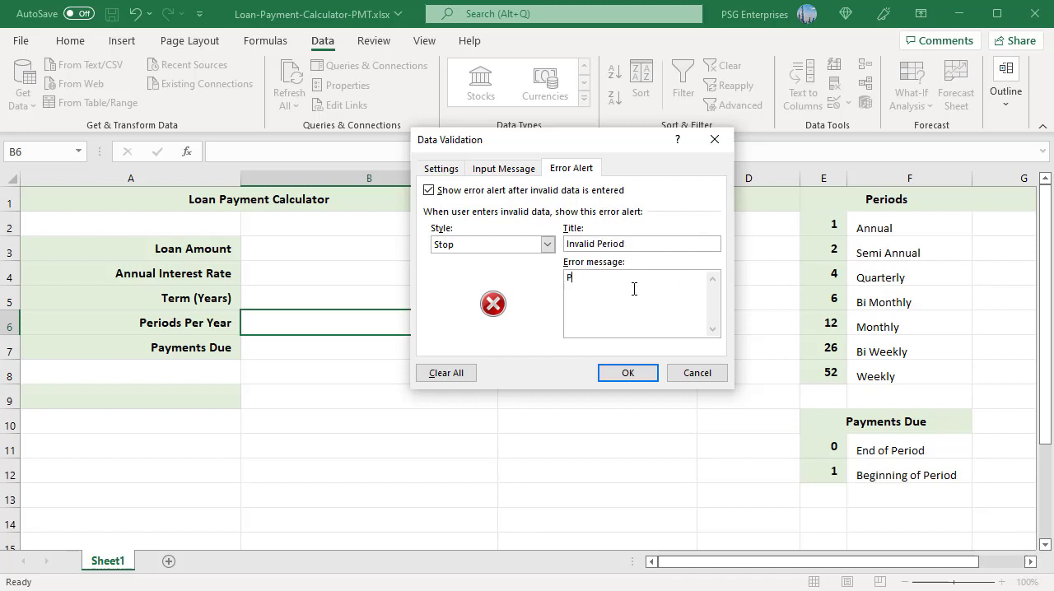
type("lease")
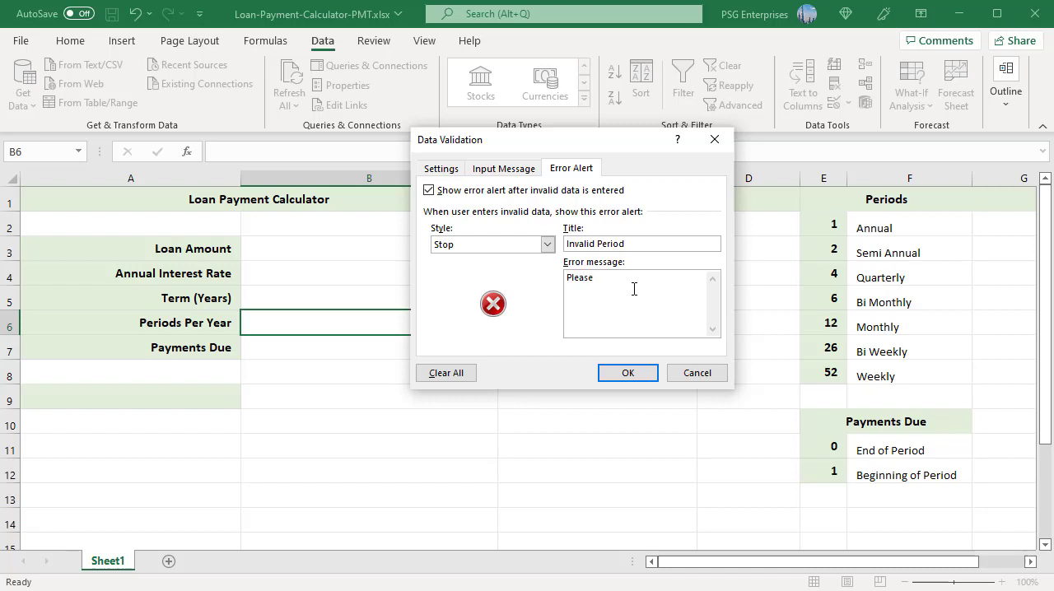
left_click(627, 372)
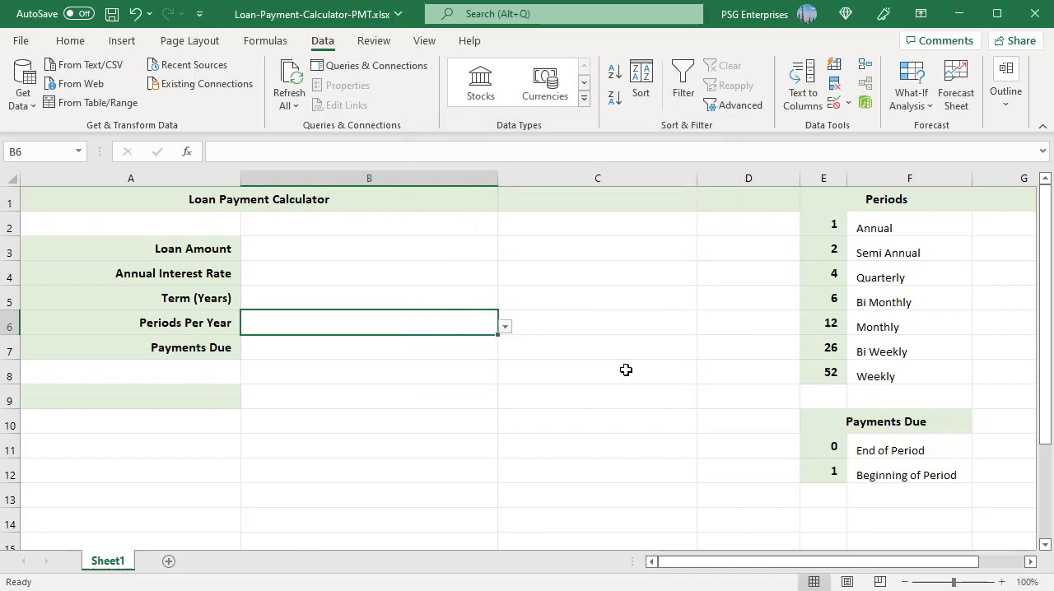
mouse_move(507, 364)
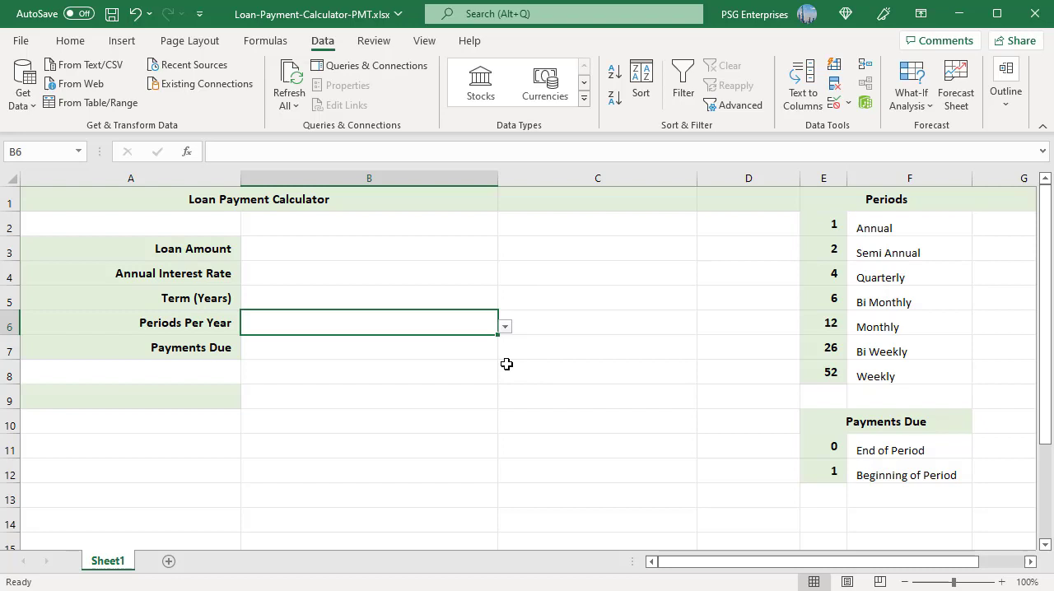
Step: Add list validation with the 0 and 1 timing codes to Payments Due cell B7
left_click(368, 347)
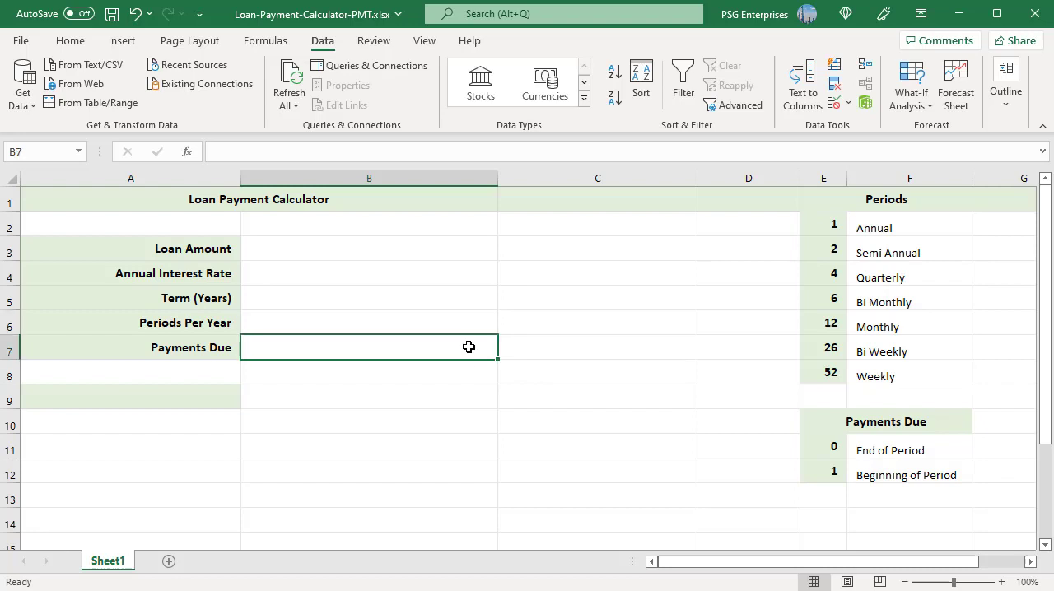
left_click(850, 104)
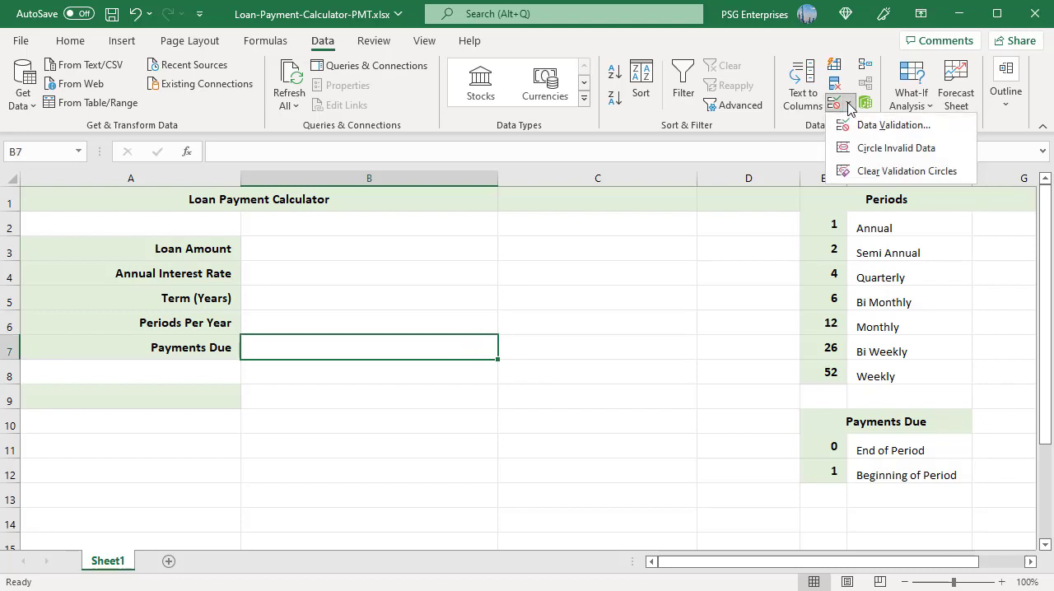
left_click(891, 124)
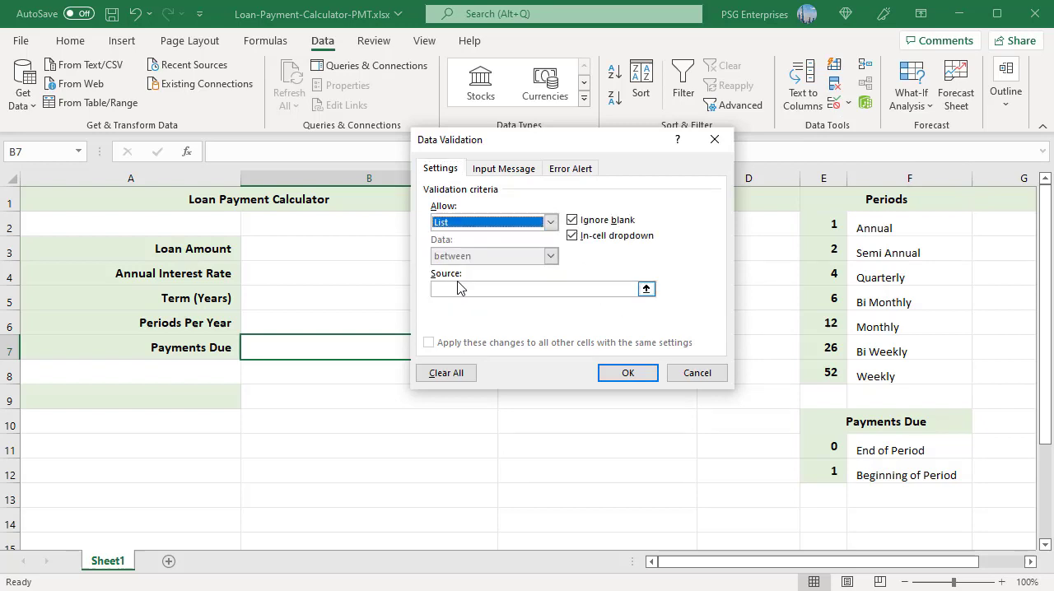
left_click(535, 289)
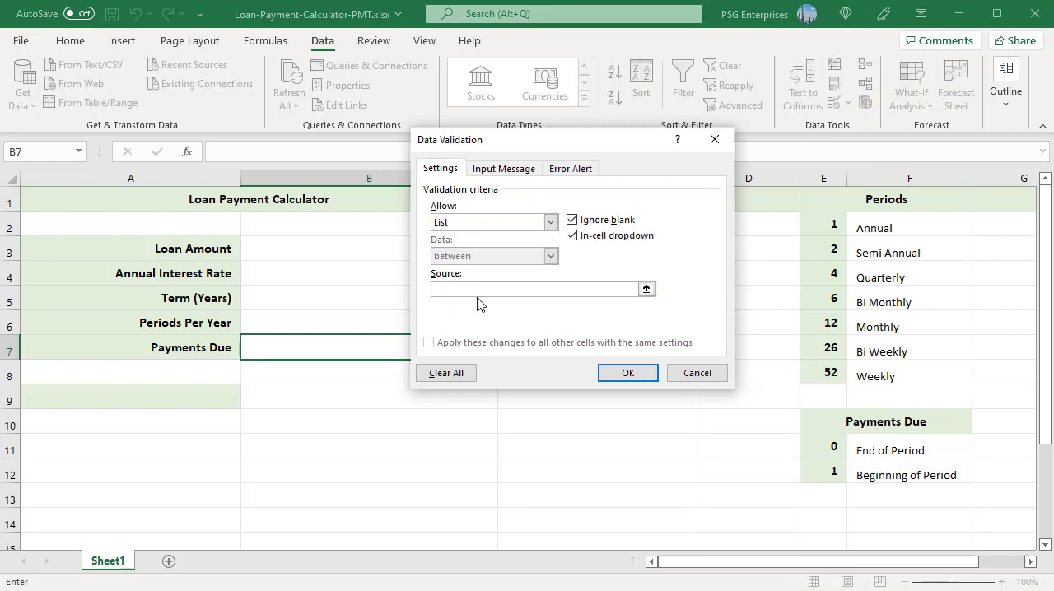
type("0")
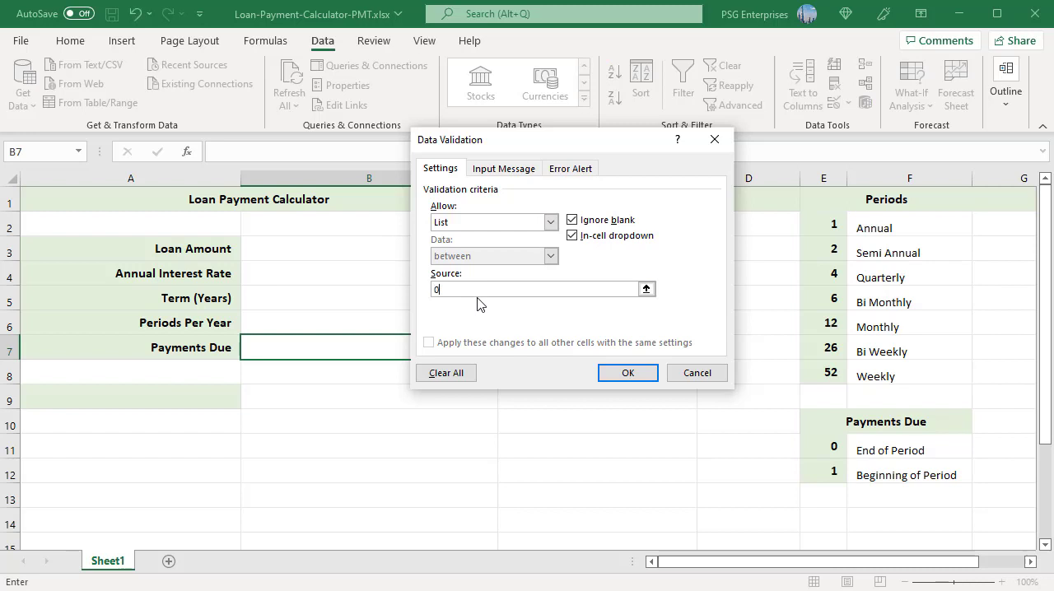
left_click(627, 372)
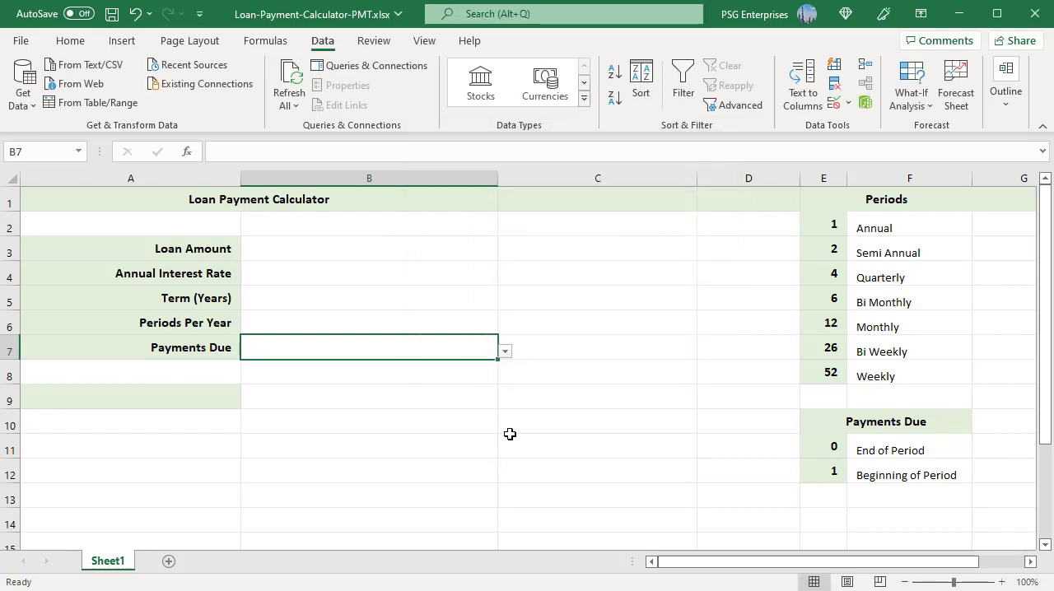
left_click(130, 397)
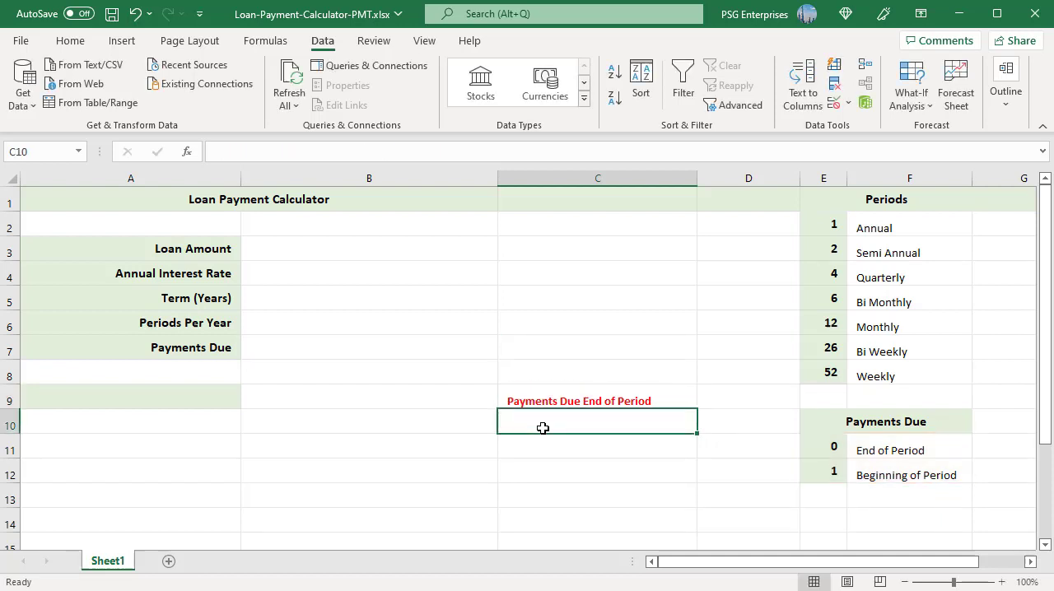
mouse_move(351, 528)
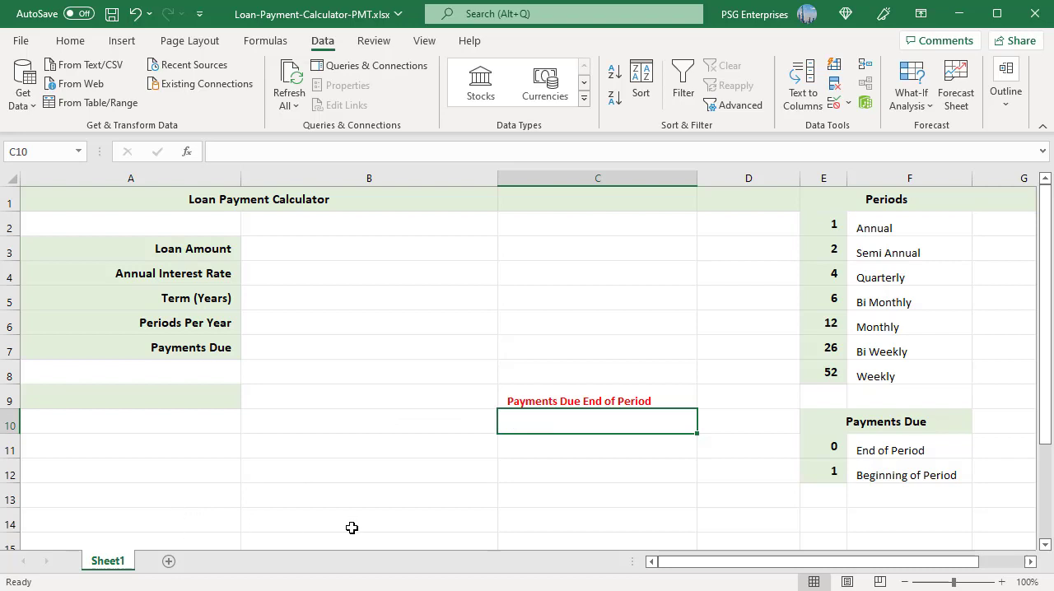
mouse_move(265, 395)
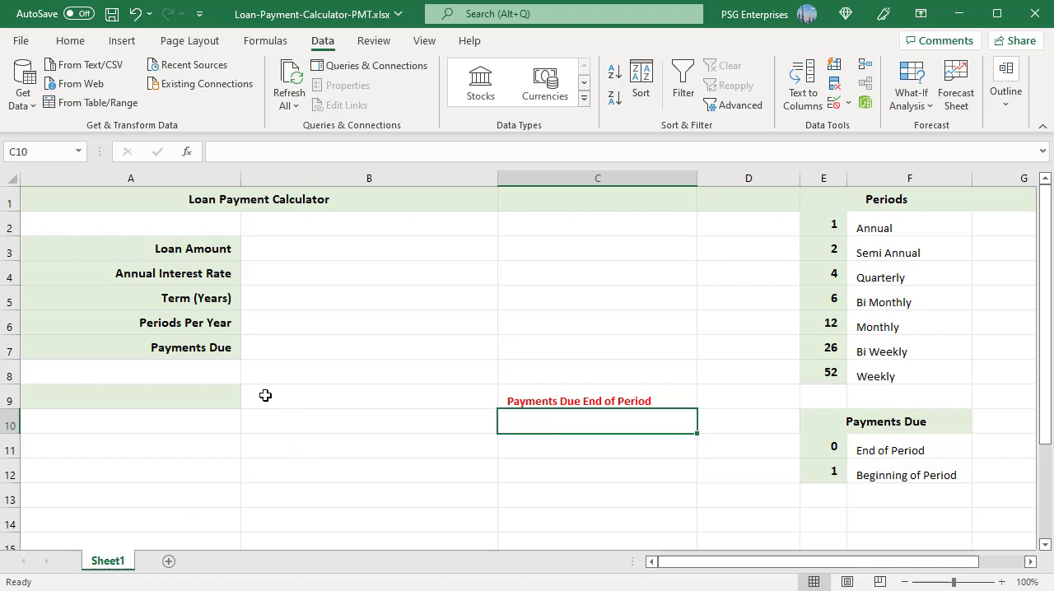
Step: Enter =PMT(B4/B6, B5*B6, -ABS(B3), 0, B7) in cell B9
left_click(369, 396)
type("=PMT(")
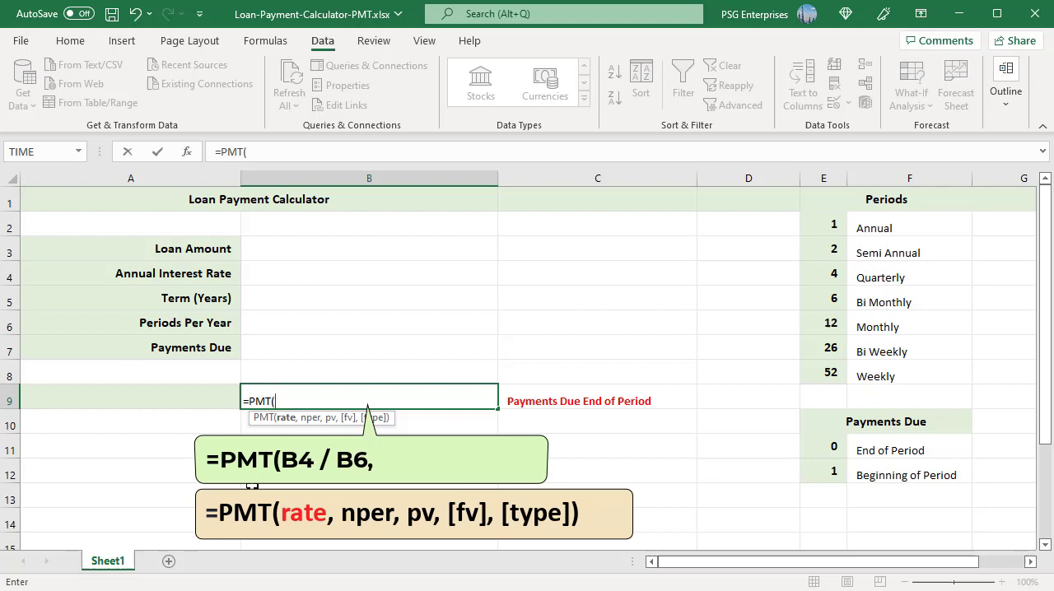
mouse_move(273, 273)
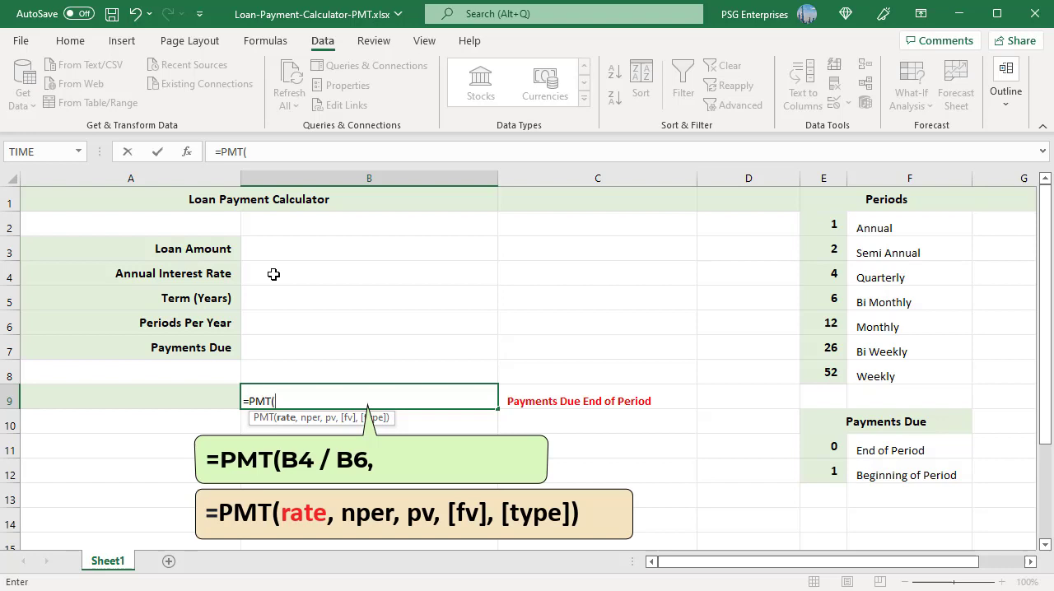
left_click(273, 273)
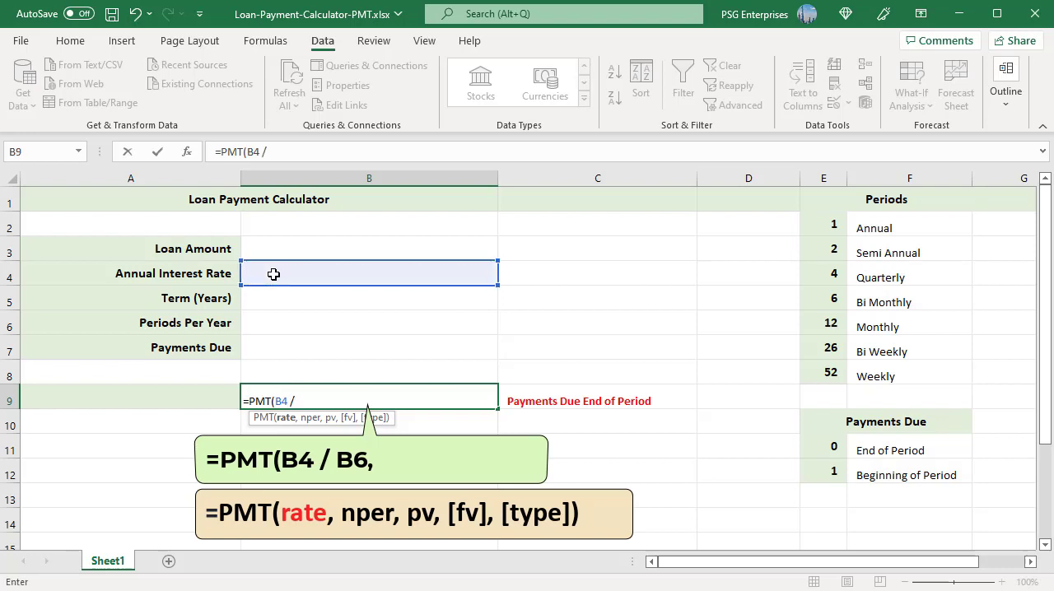
left_click(368, 322)
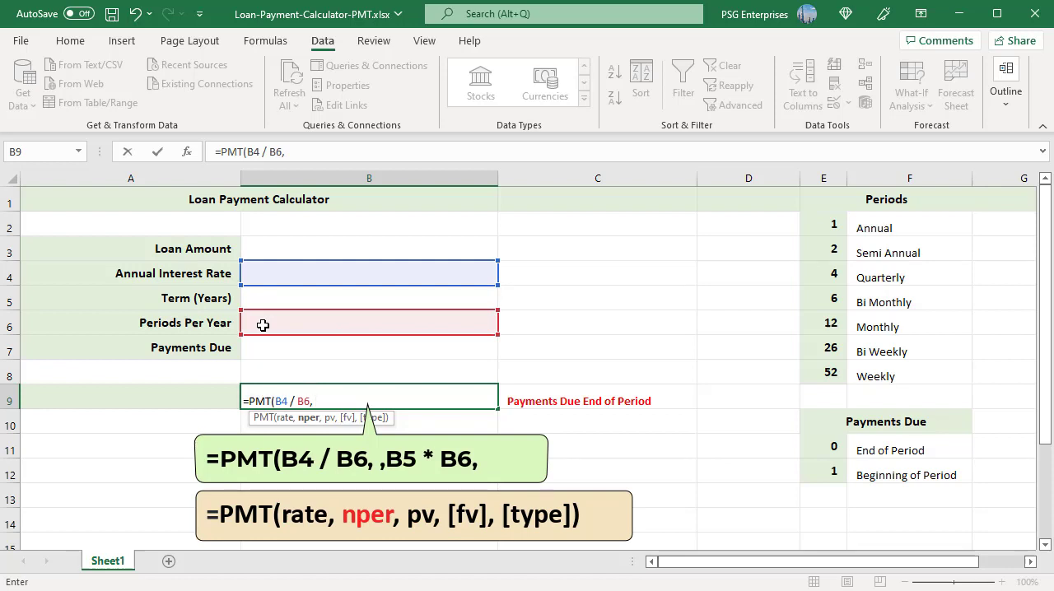
mouse_move(267, 297)
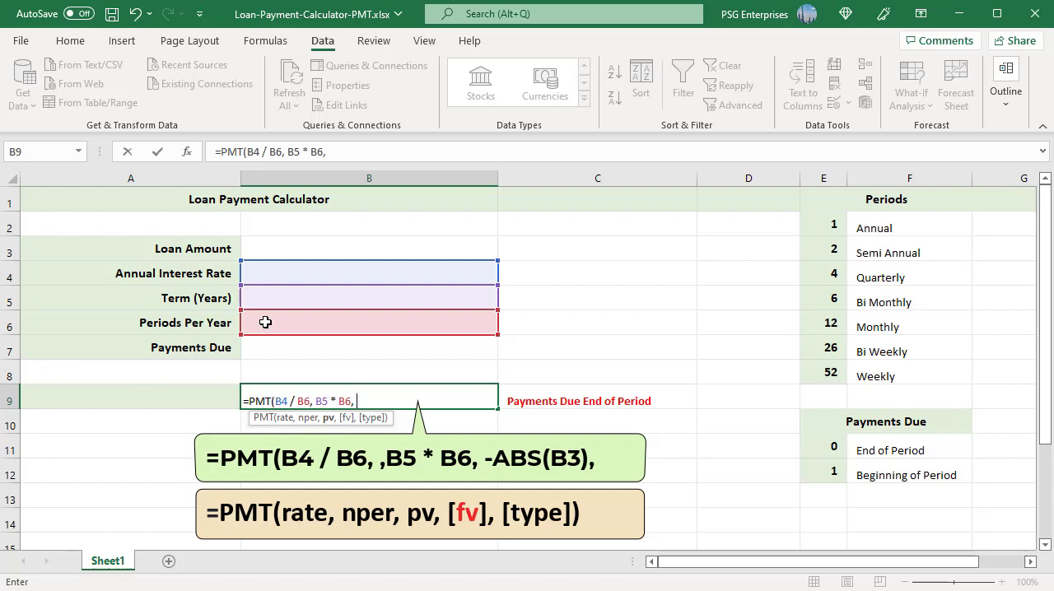
type("-")
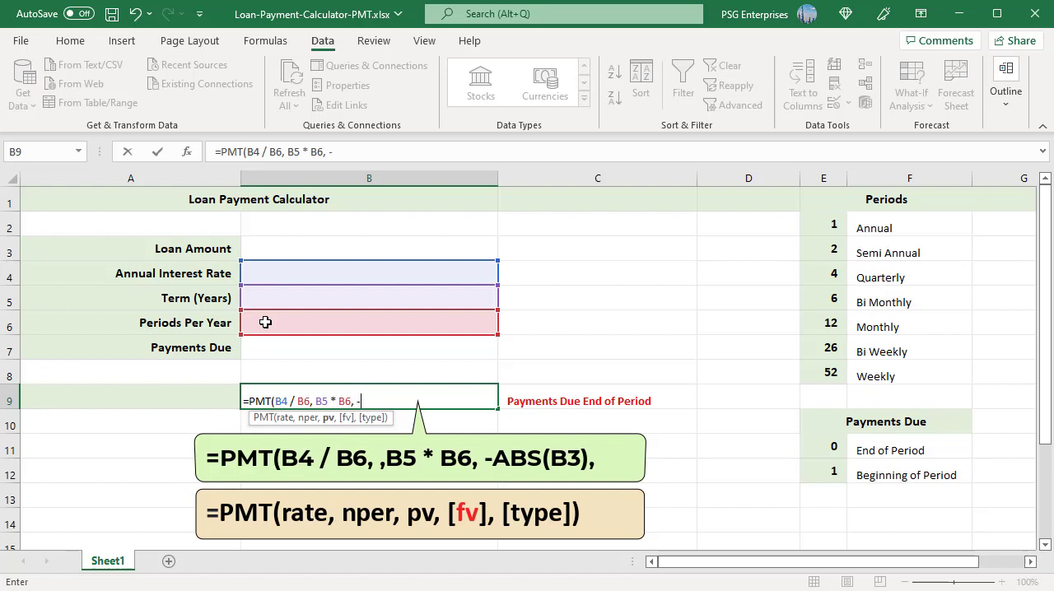
type("ABS(")
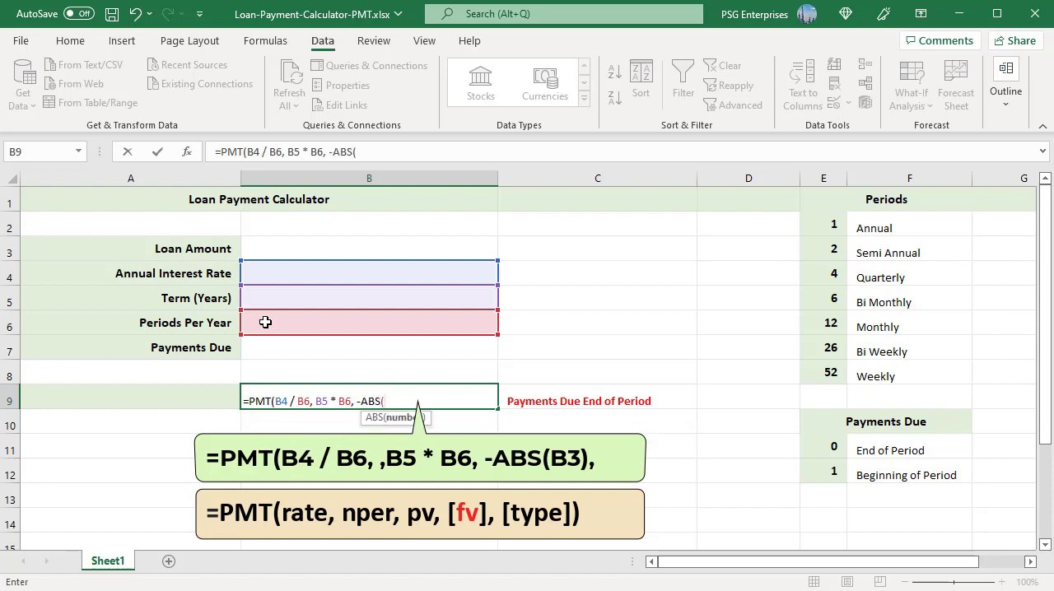
left_click(266, 248)
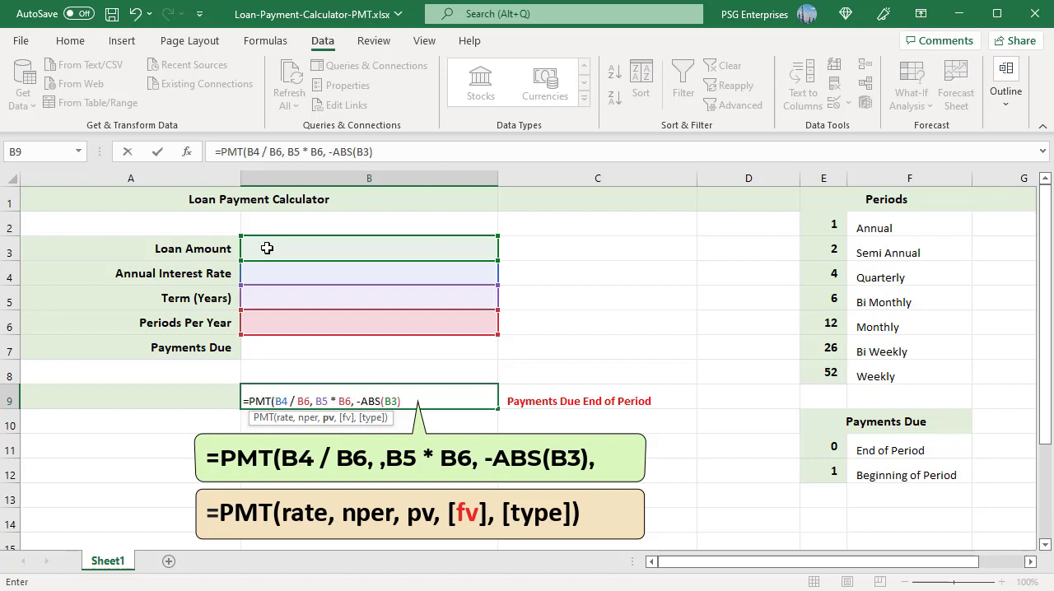
type("0,")
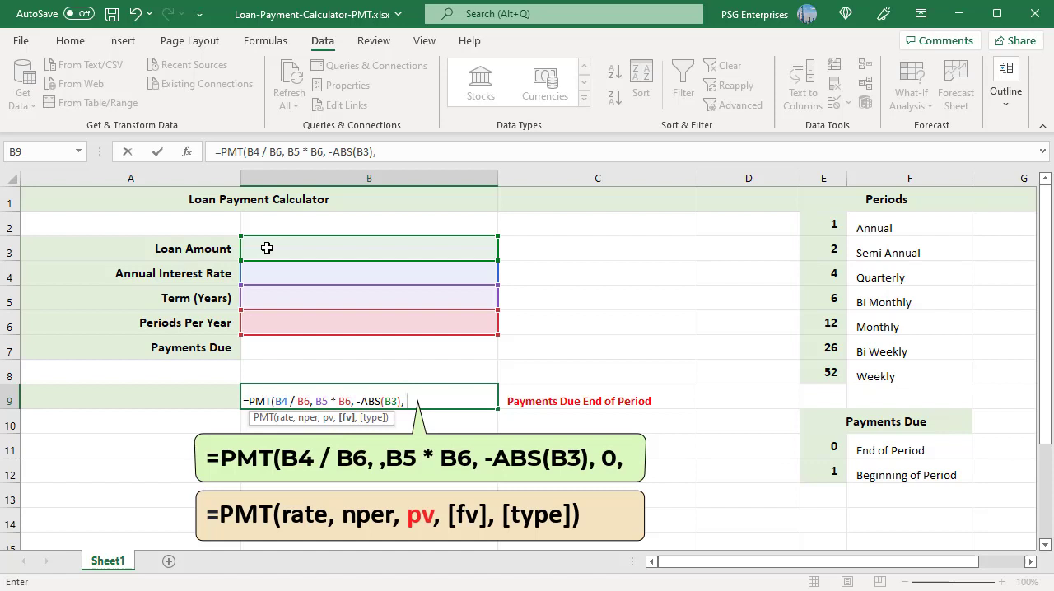
type("0,")
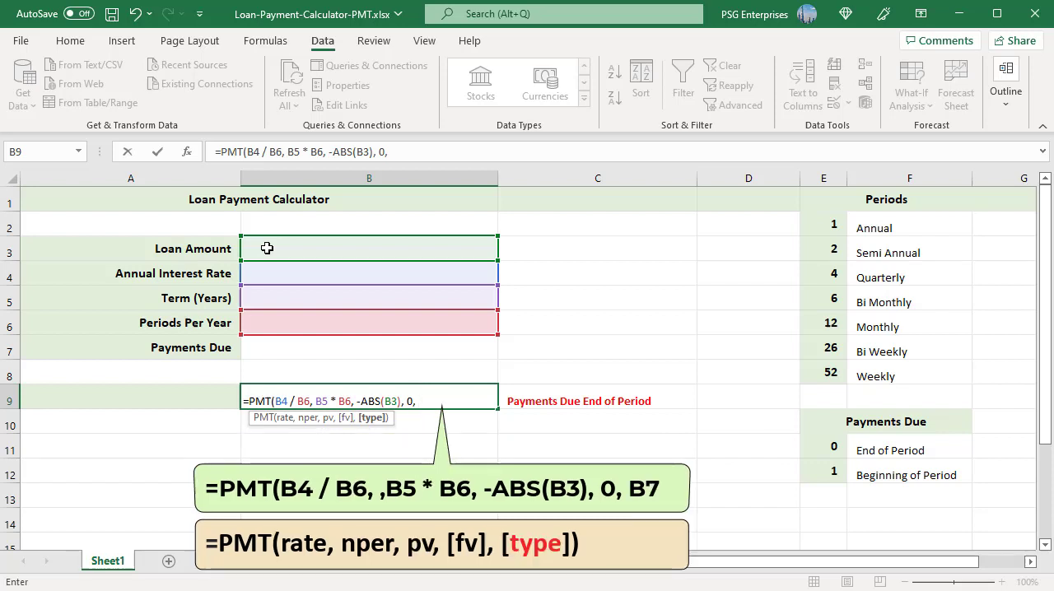
type("B7")
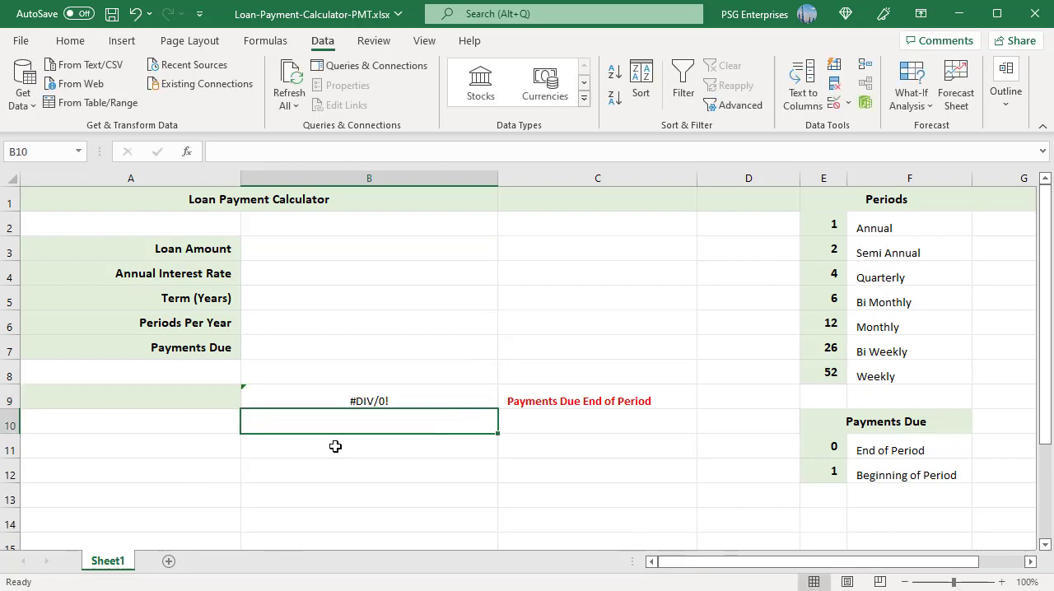
mouse_move(335, 438)
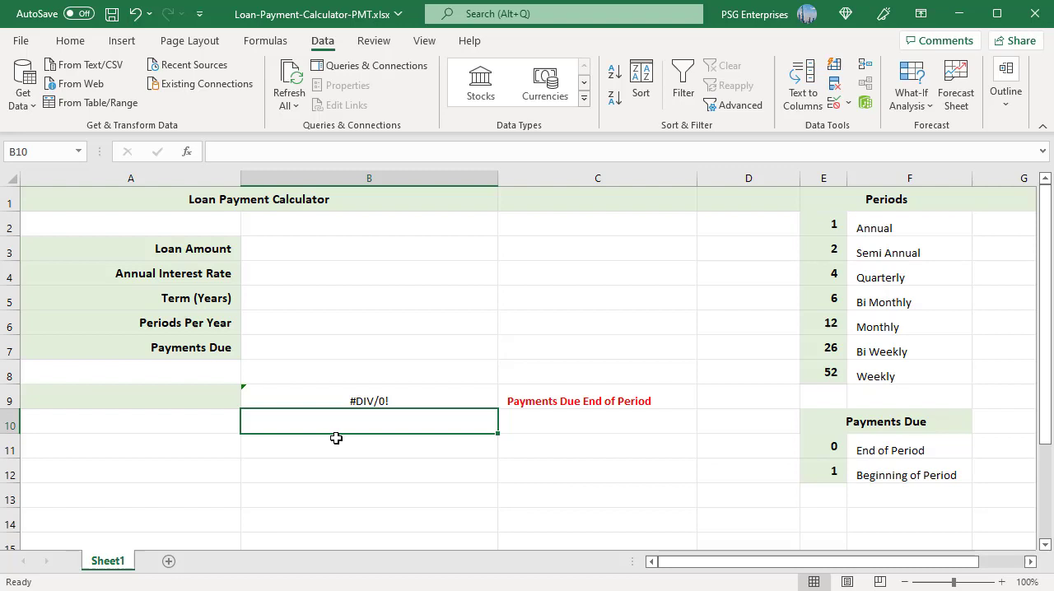
Step: Change B9 to =IFERROR(PMT(B4/B6, B5*B6, -ABS(B3), 0, B7),"")
left_click(369, 400)
type("=IFERROR(PMT(B4 / B6, B5 * B6, -ABS(B3), 0, B7),")
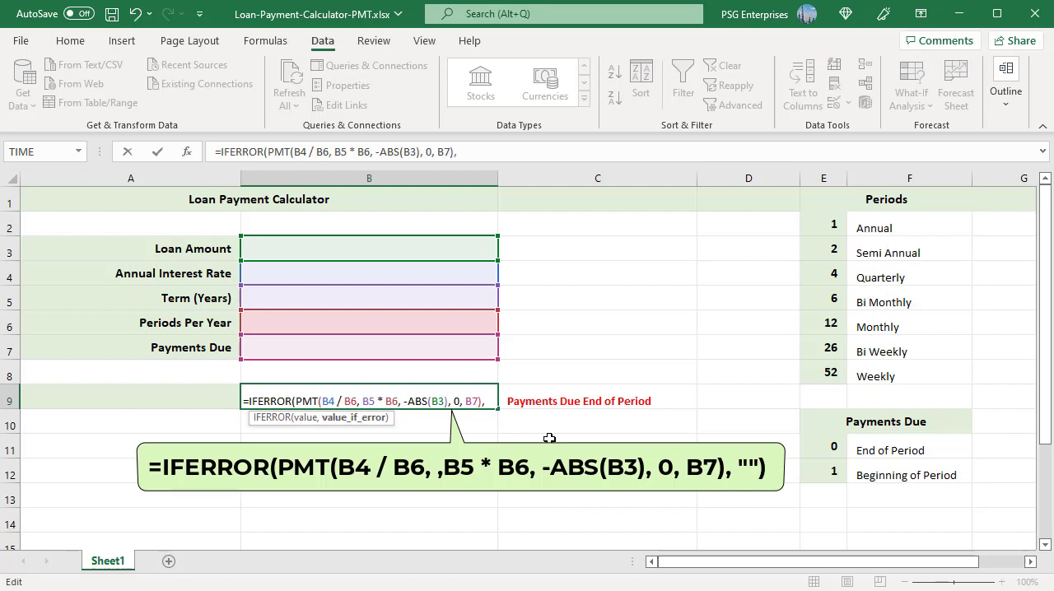
type("\"")
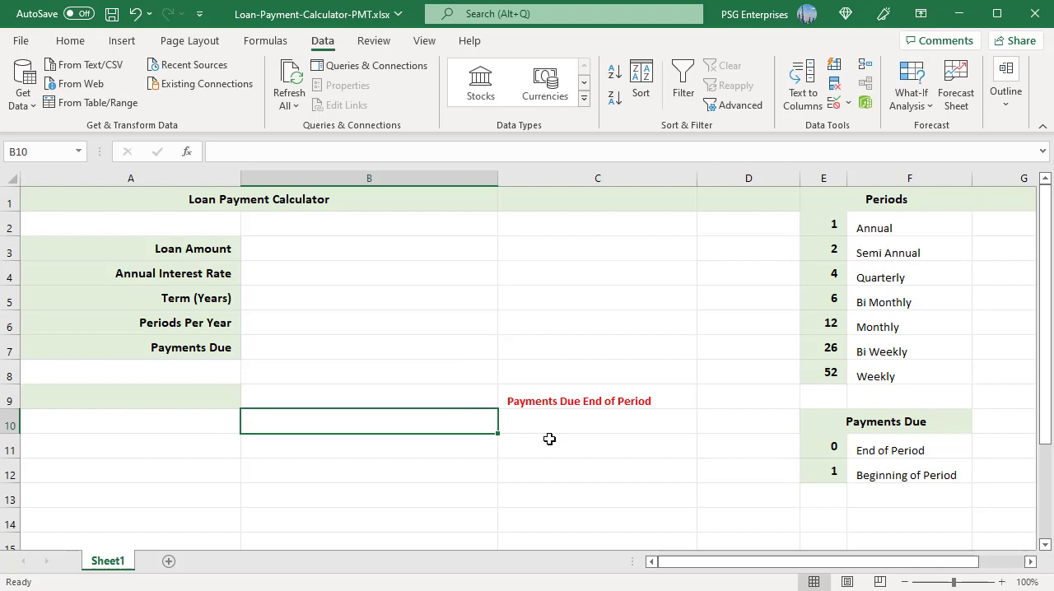
mouse_move(434, 455)
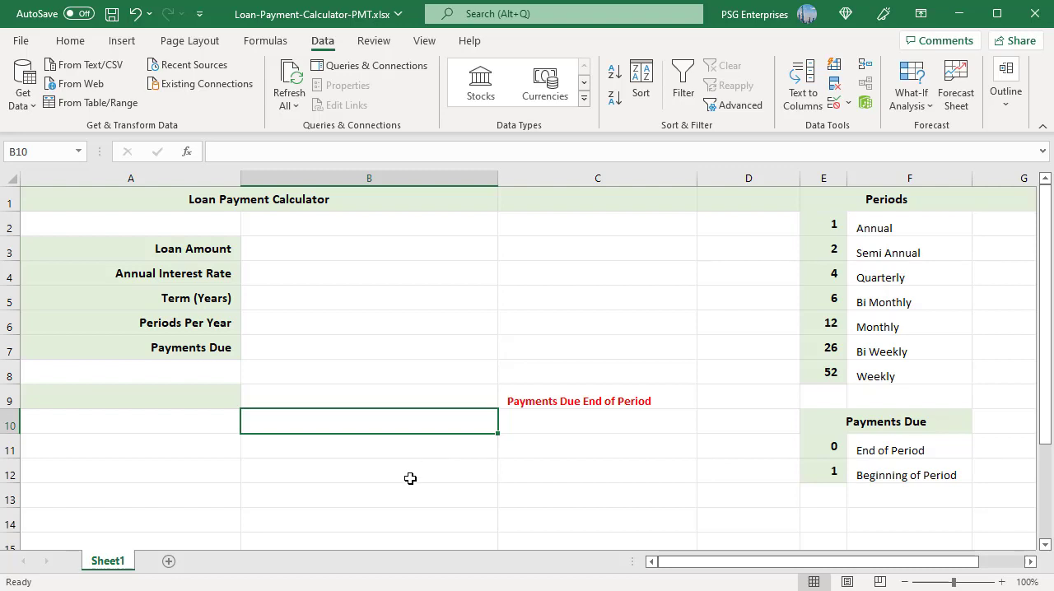
Step: Enter the sample loan: $250,000 at 4.125% over a 30-year term
type("250,000.00")
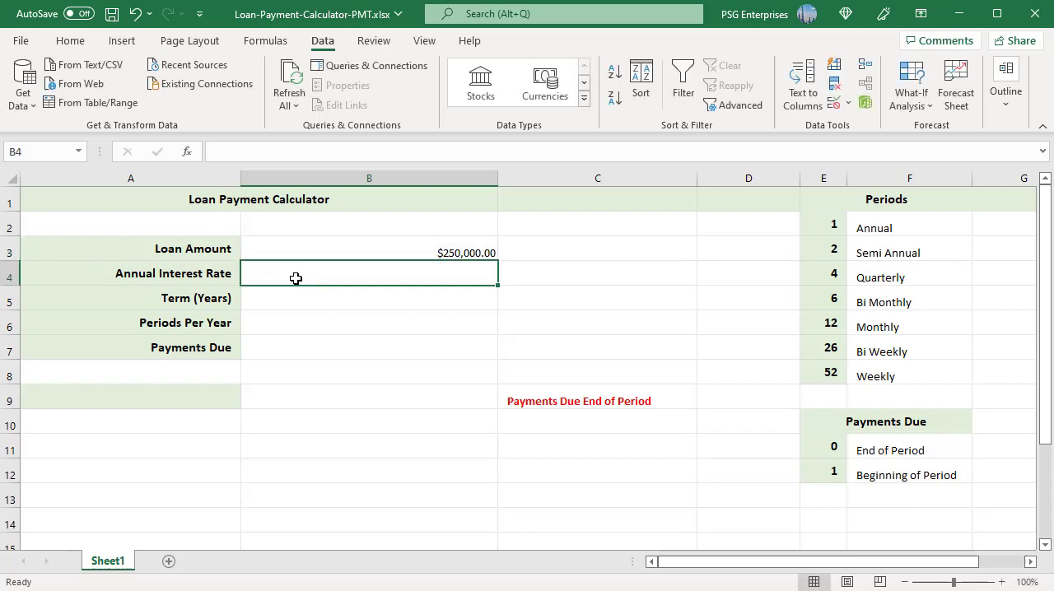
type("4.125%")
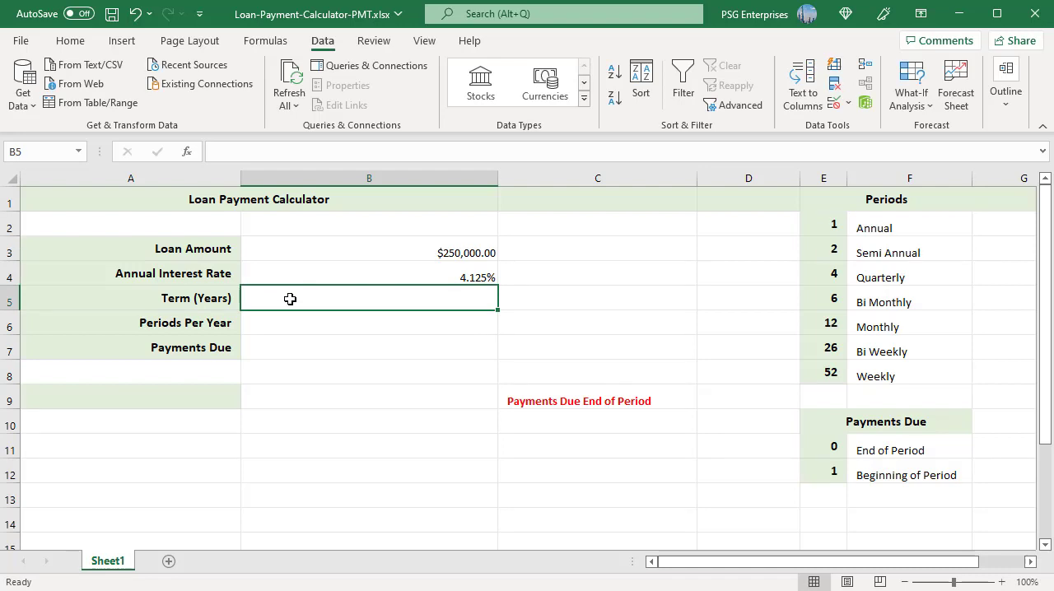
type("30")
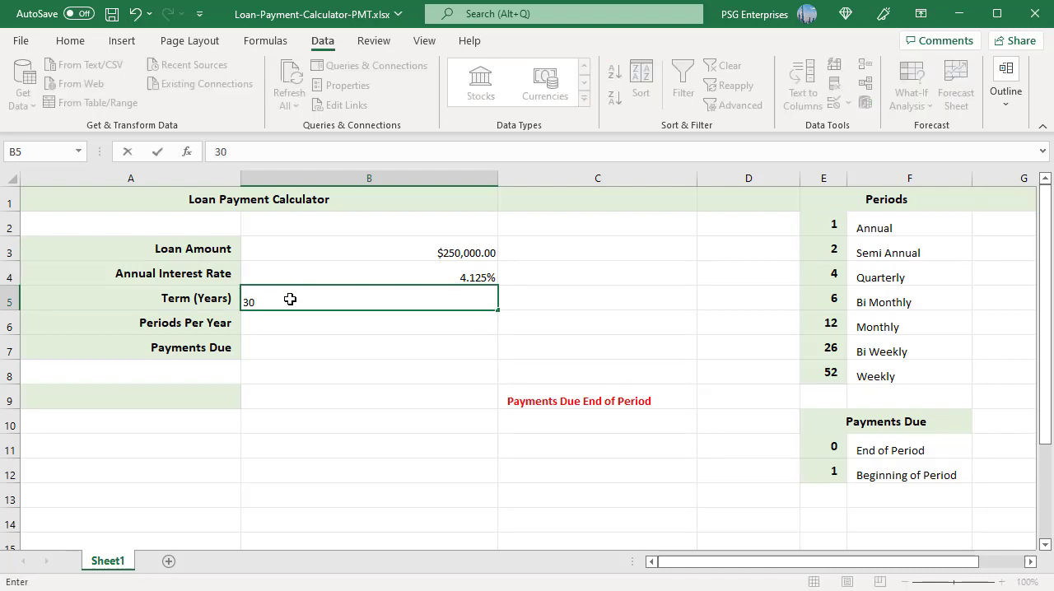
key("enter")
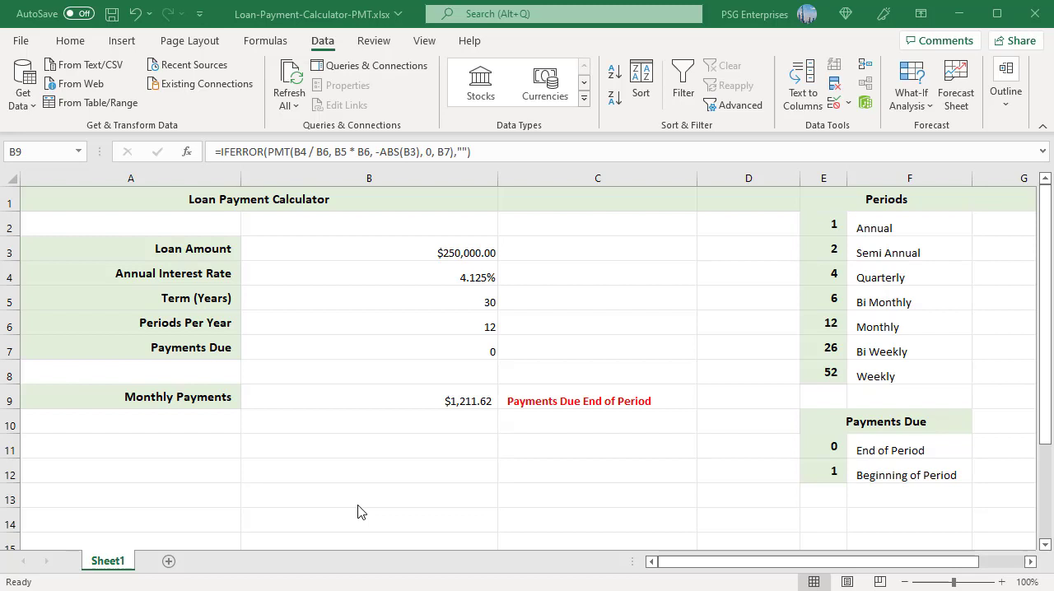
mouse_move(373, 469)
type("3.750")
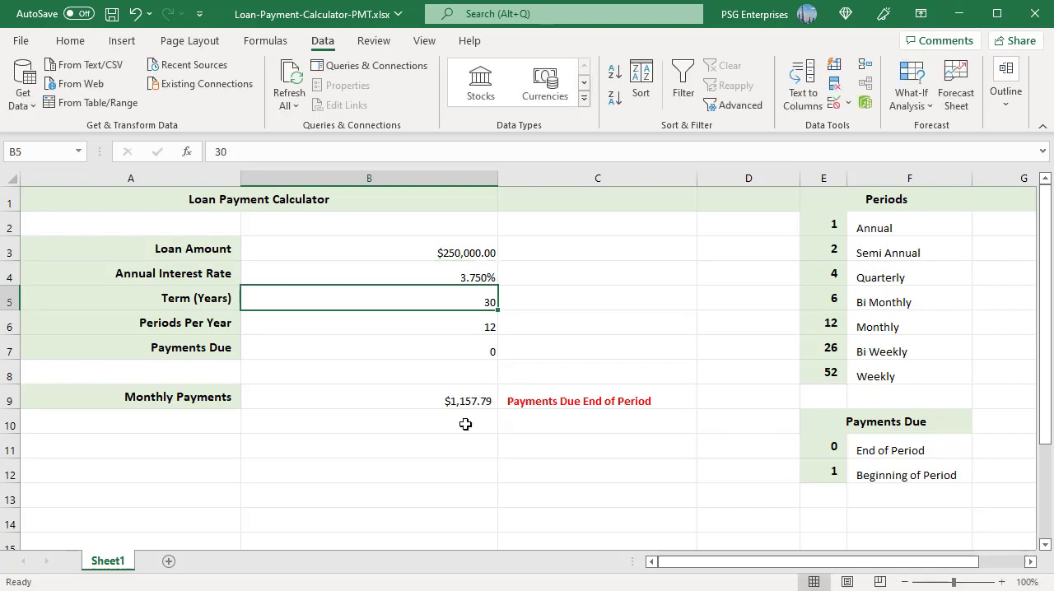
Step: Pick 4 from the B6 Periods Per Year drop-down for quarterly payments of $3,479.22
left_click(369, 326)
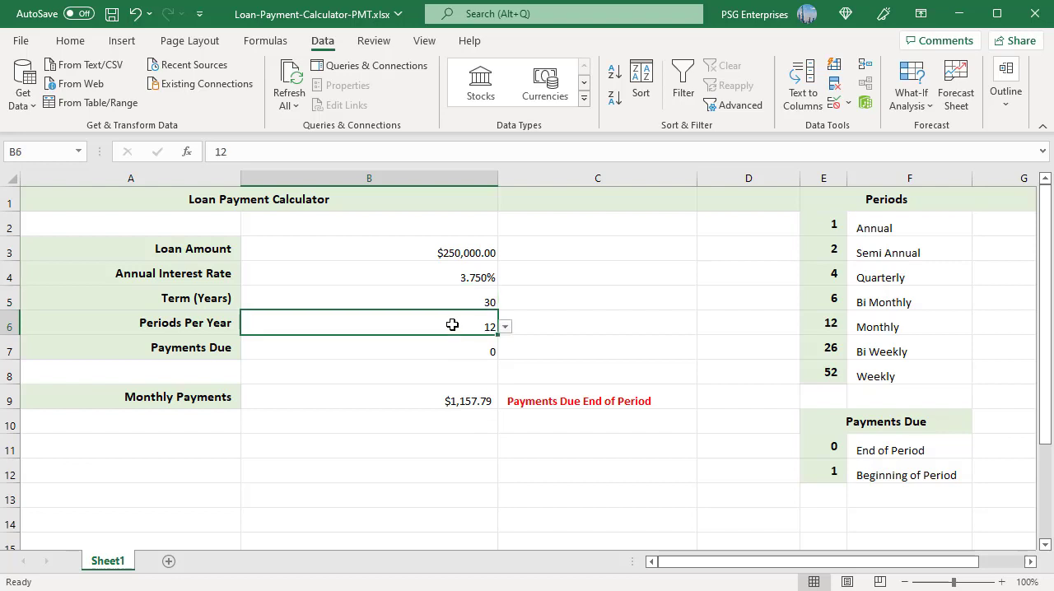
left_click(504, 326)
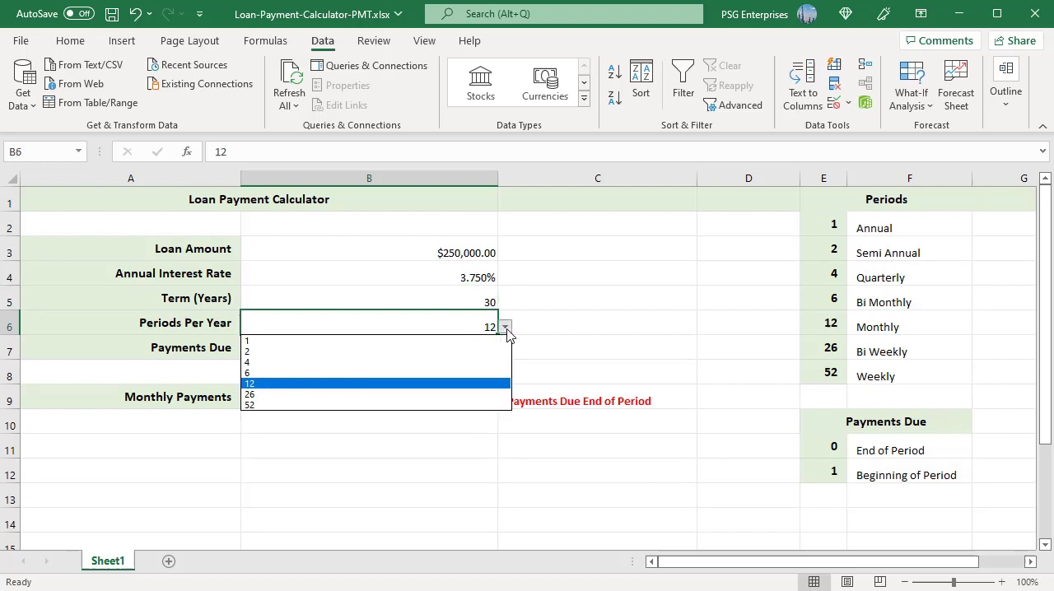
left_click(248, 362)
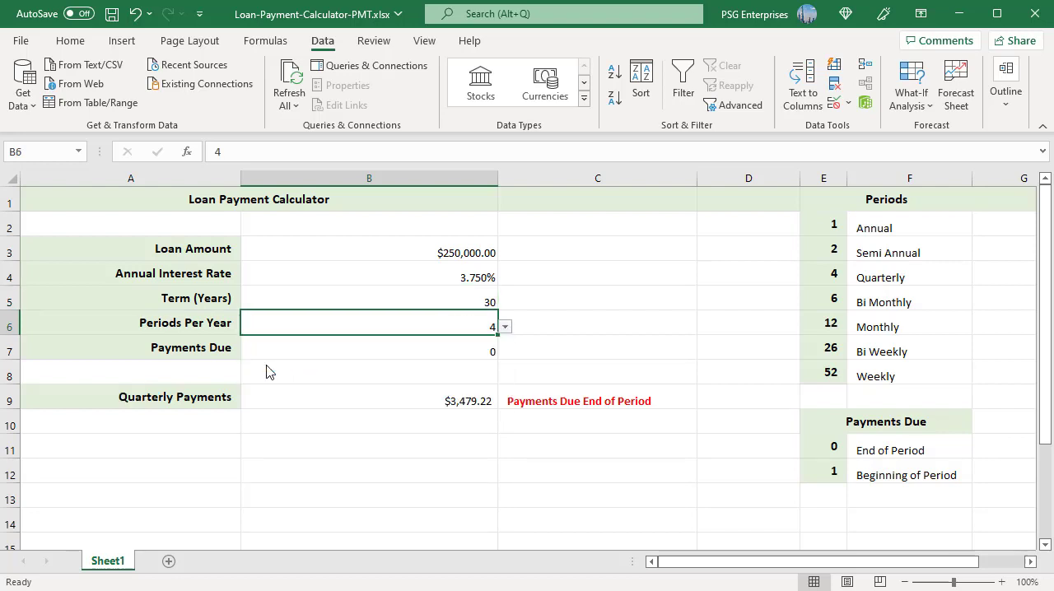
left_click(368, 351)
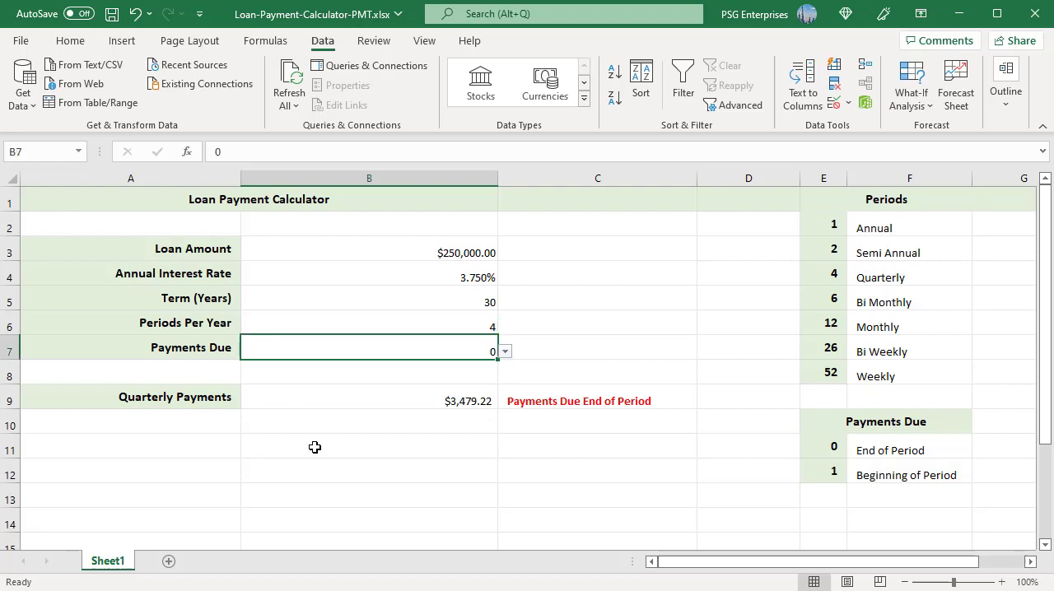